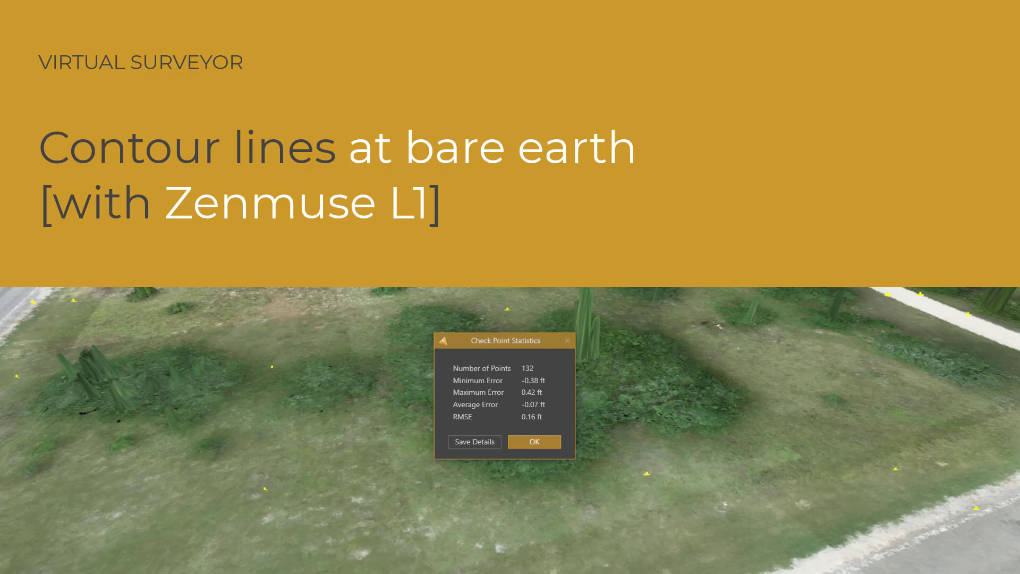
# - Toggle the L1 Ortho layer off and back on, then hide it to see the hillshade
pyautogui.click(533, 441)
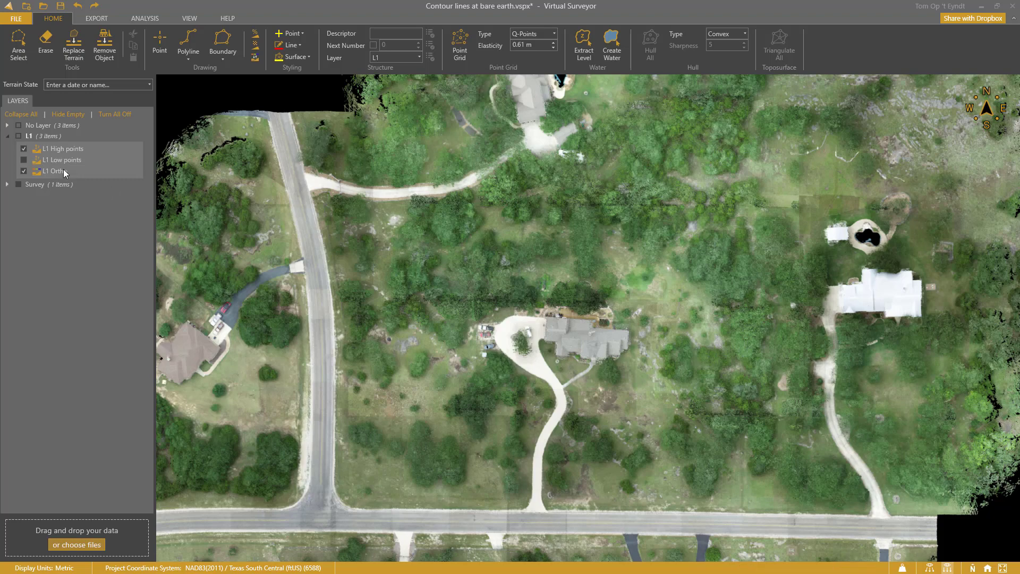
pyautogui.click(23, 171)
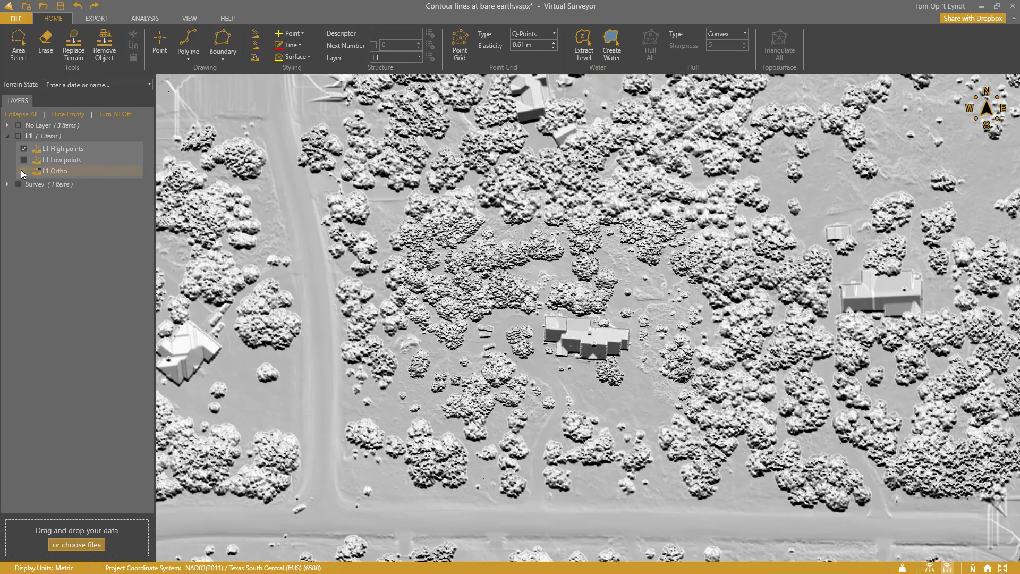
pyautogui.click(24, 171)
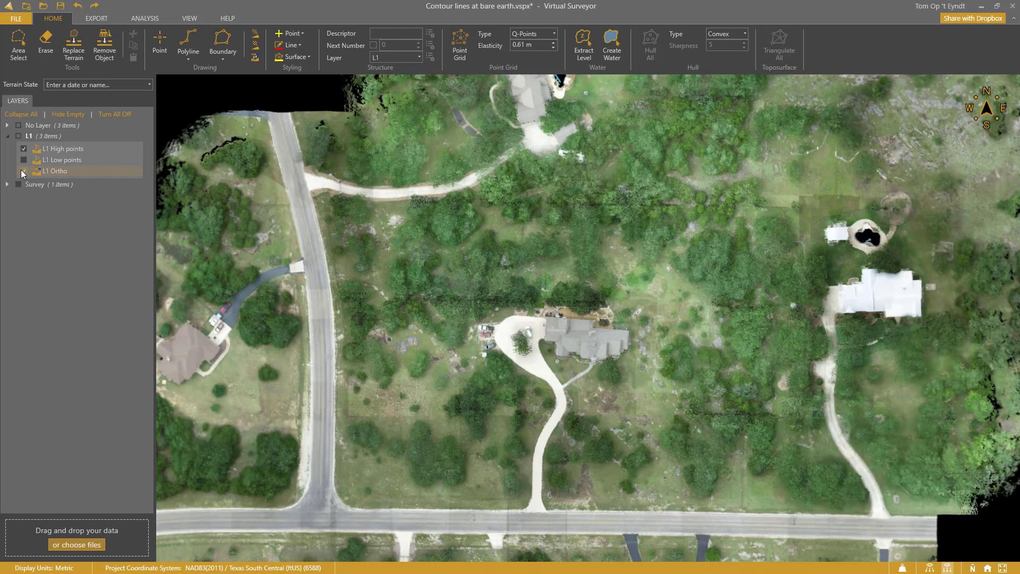
pyautogui.click(24, 170)
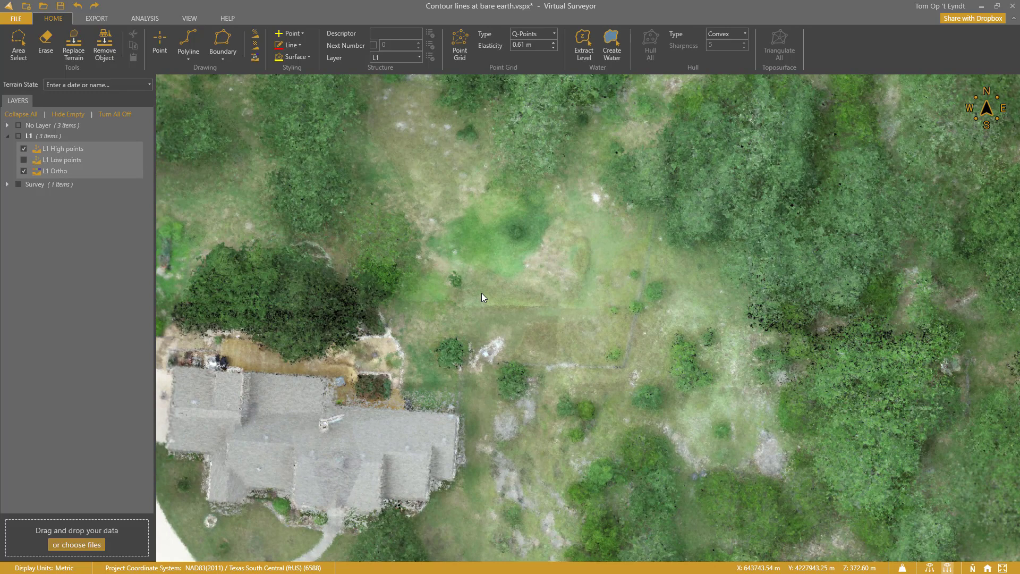
pyautogui.moveTo(929, 567)
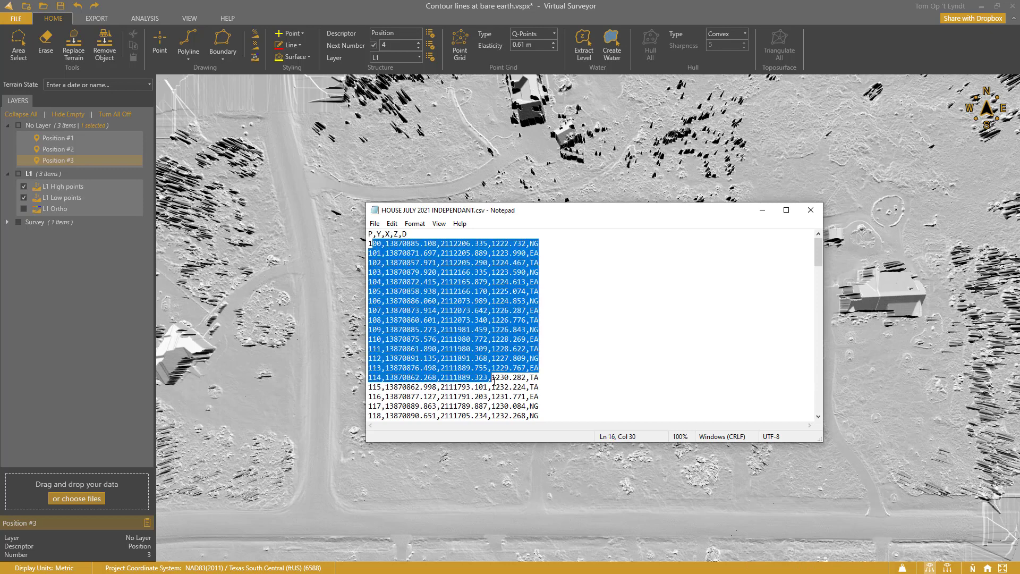
# - Check the HOUSE JULY 2021 INDEPENDANT.csv rows and first elevation value, then close Notepad
pyautogui.click(475, 301)
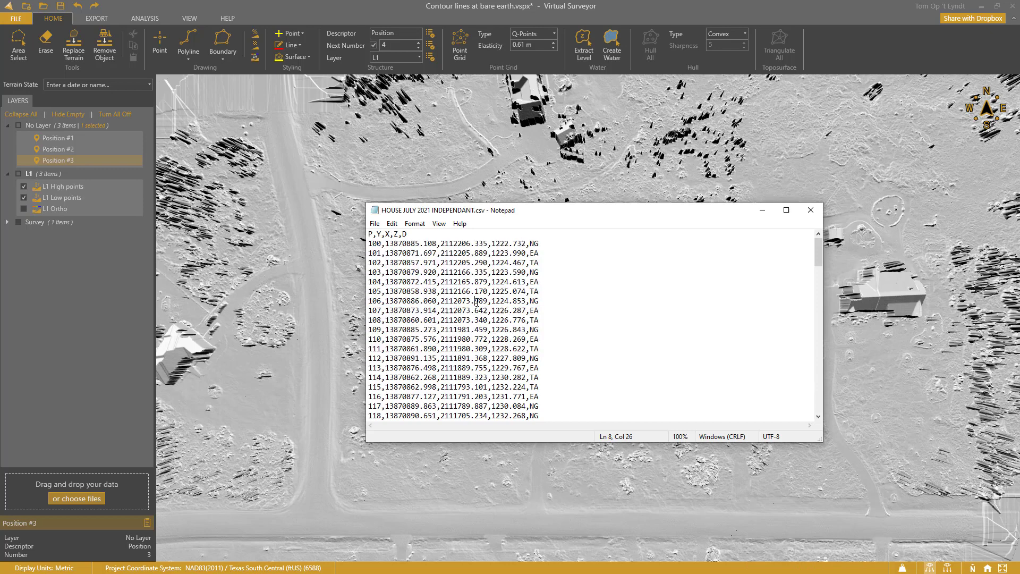
pyautogui.doubleClick(457, 242)
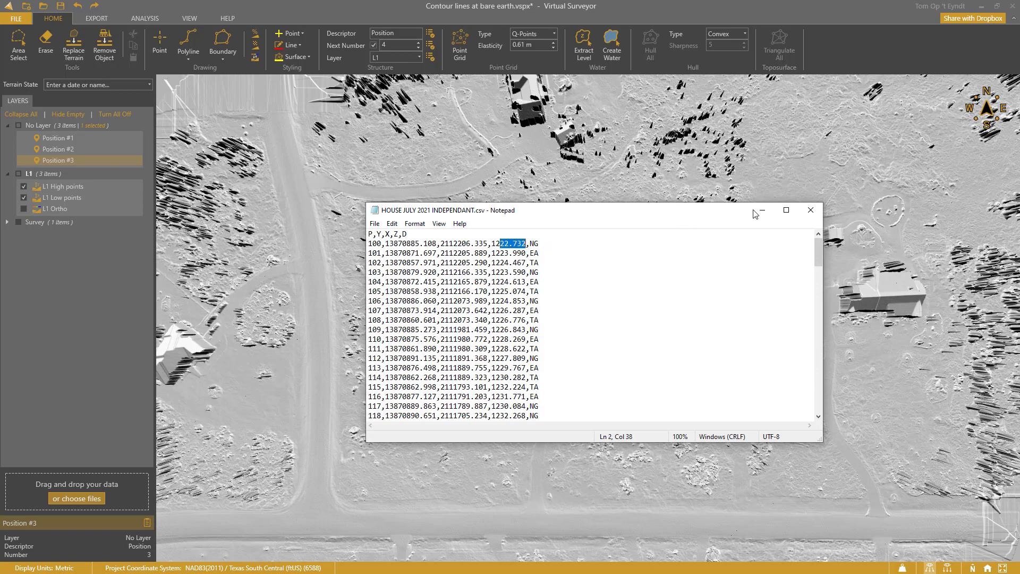
pyautogui.click(809, 209)
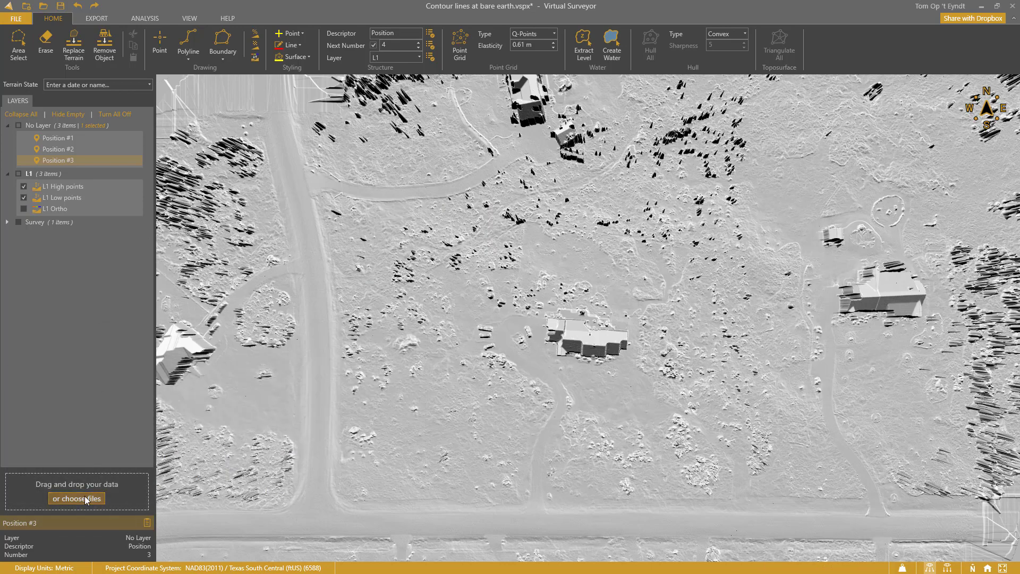
# - Import HOUSE JULY 2021 INDEPENDANT.csv, inspect one imported point, then clear the selection
pyautogui.click(76, 498)
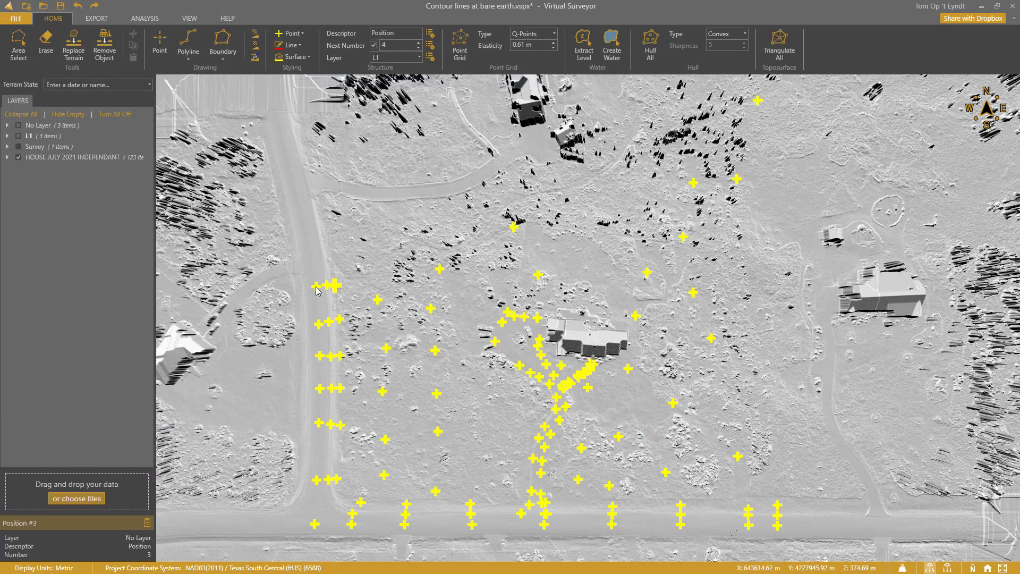
pyautogui.click(328, 286)
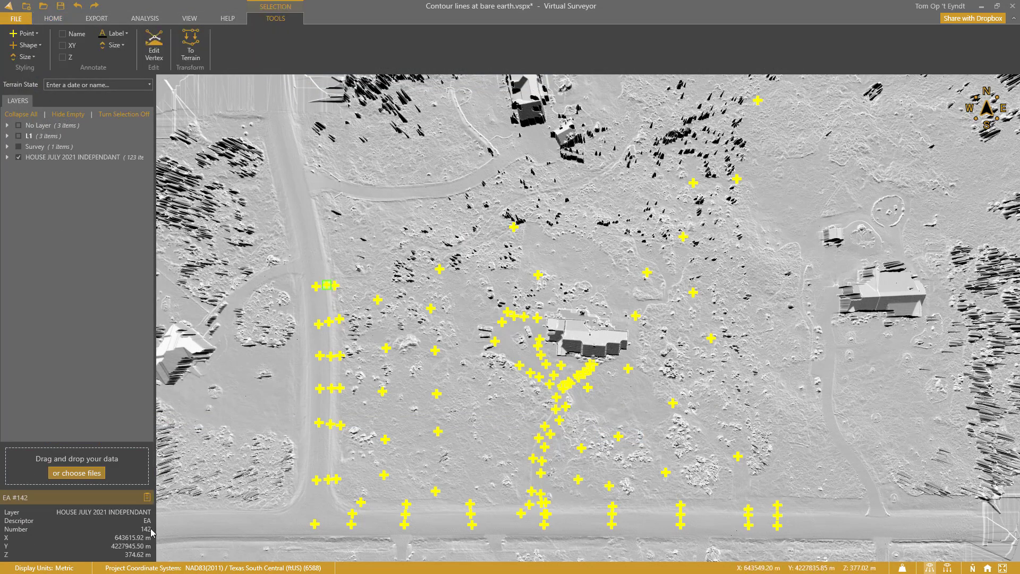
pyautogui.moveTo(403, 353)
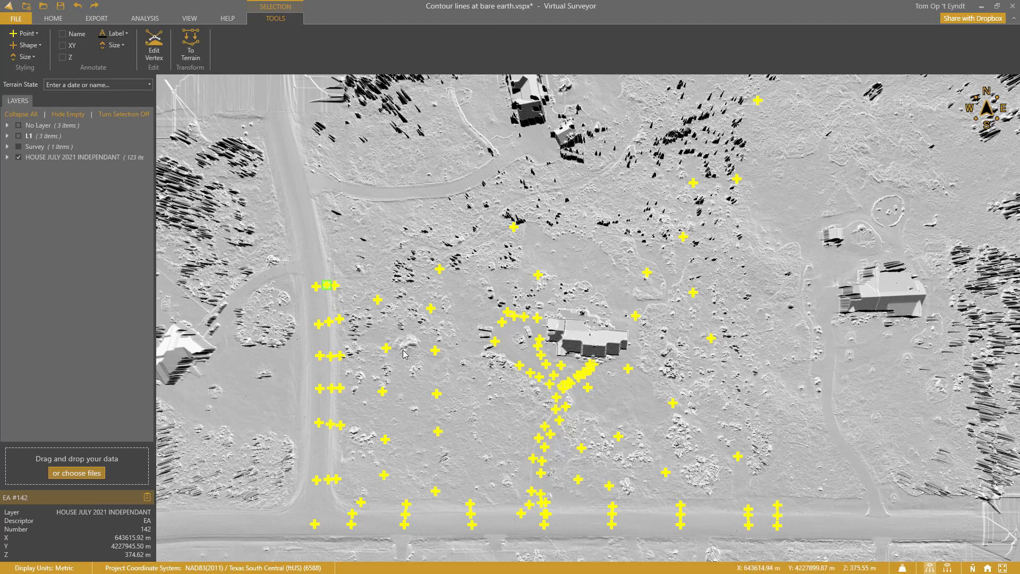
pyautogui.click(53, 17)
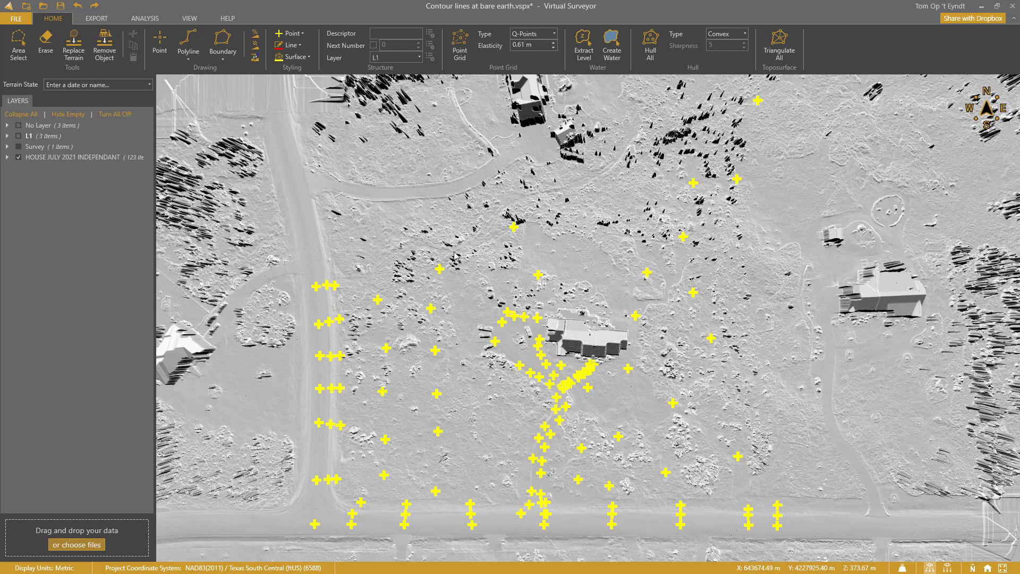
# - Run Export > Check Points and dismiss the statistics showing 123 points and 0.05 m RMSE
pyautogui.click(95, 17)
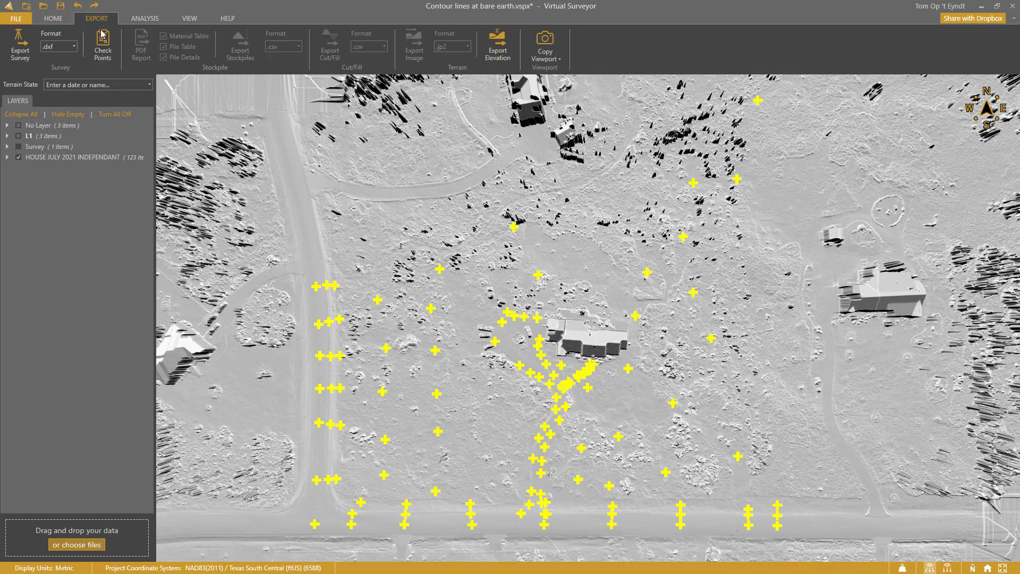
pyautogui.click(102, 46)
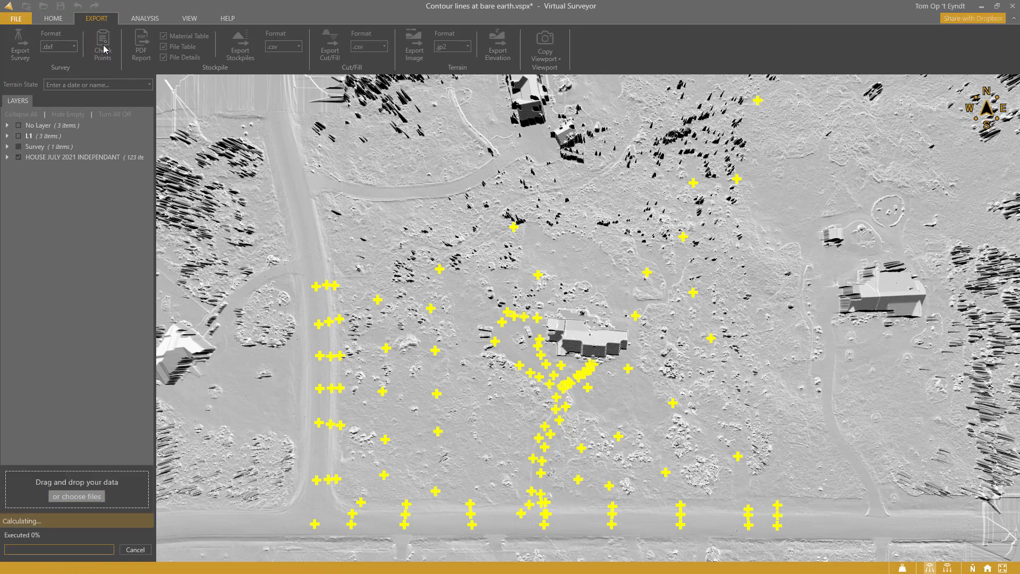
pyautogui.click(102, 44)
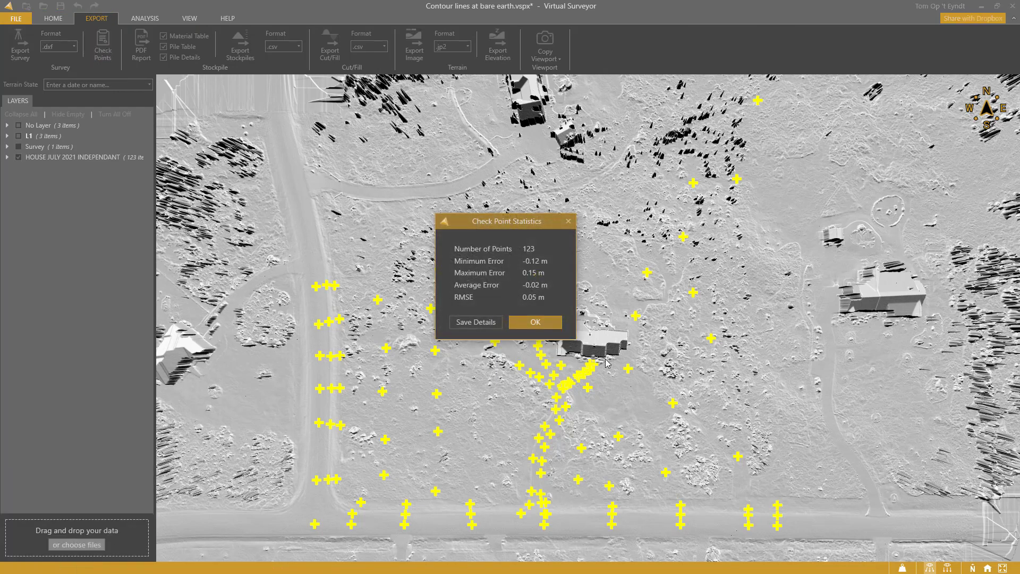
pyautogui.moveTo(519, 287)
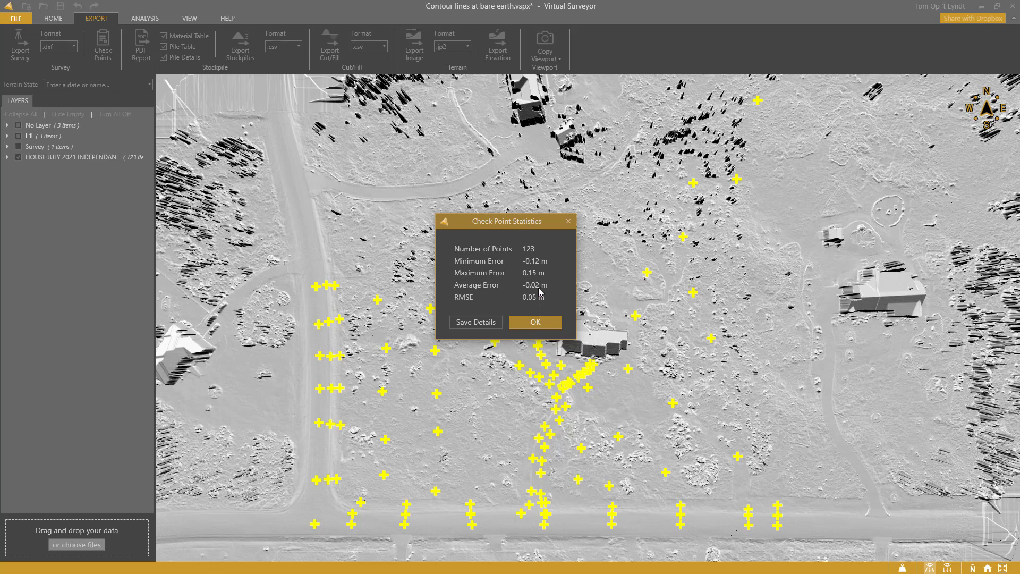
pyautogui.moveTo(530, 248)
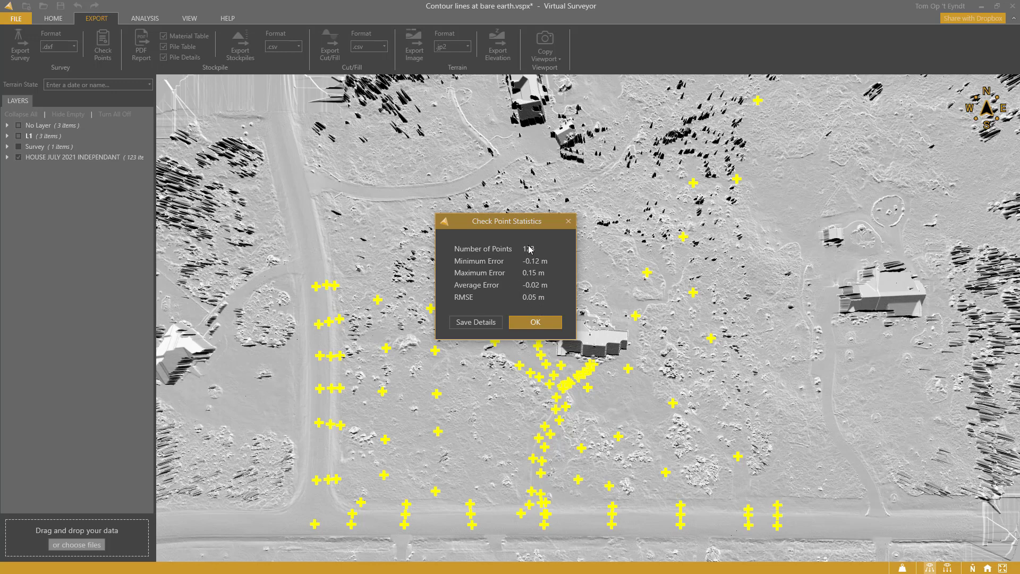
pyautogui.moveTo(526, 256)
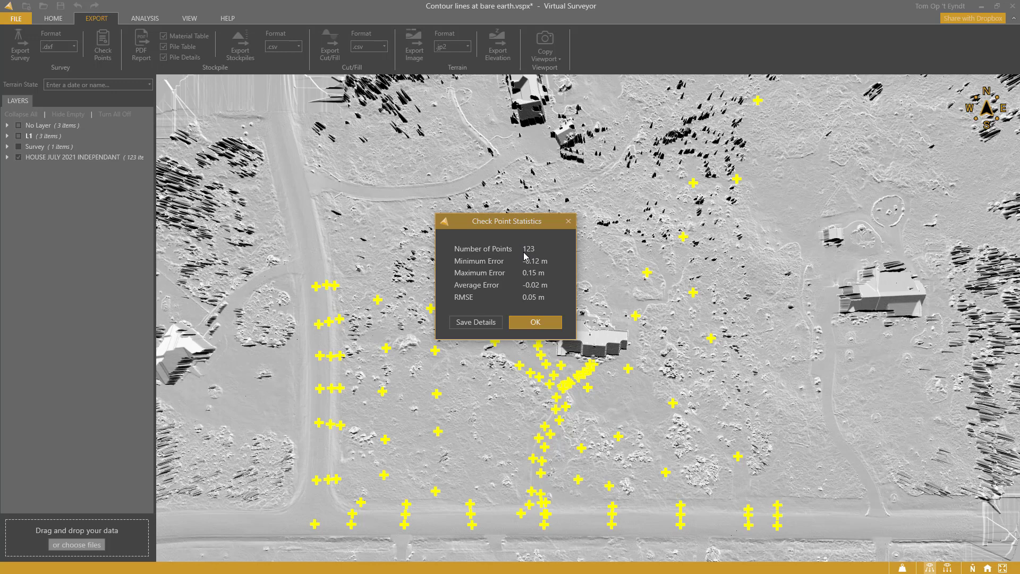
pyautogui.moveTo(524, 282)
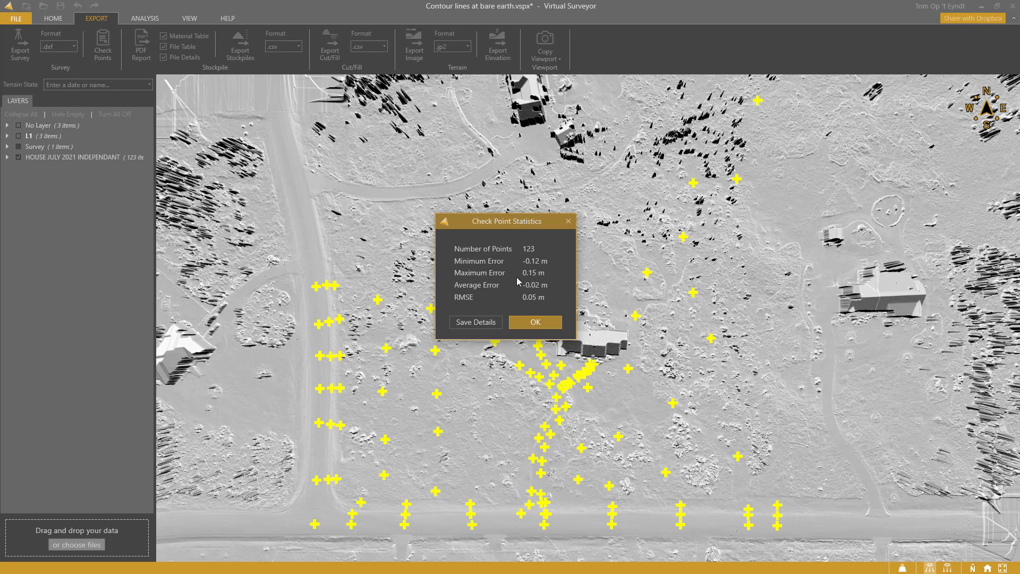
pyautogui.moveTo(533, 322)
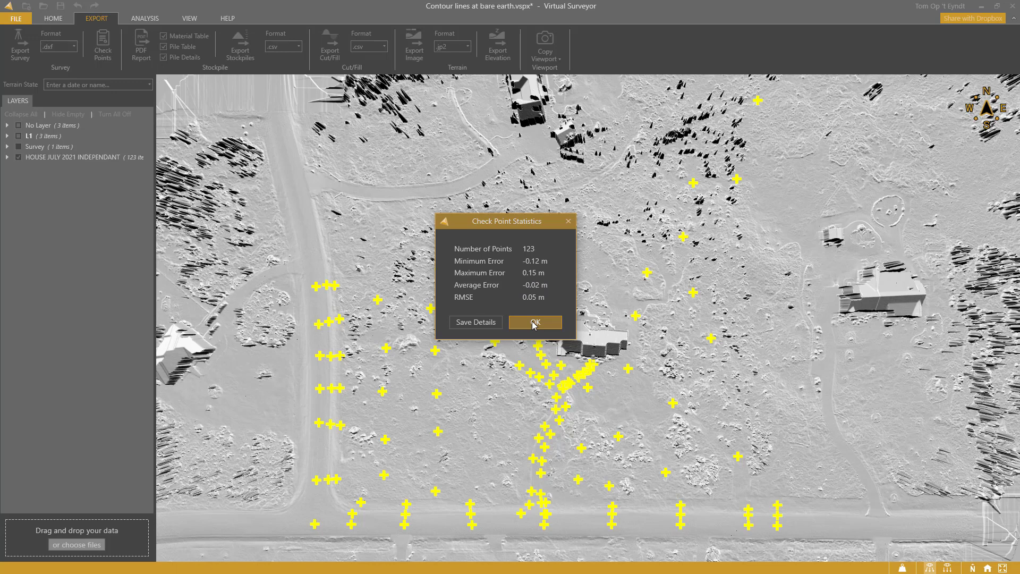
pyautogui.click(533, 322)
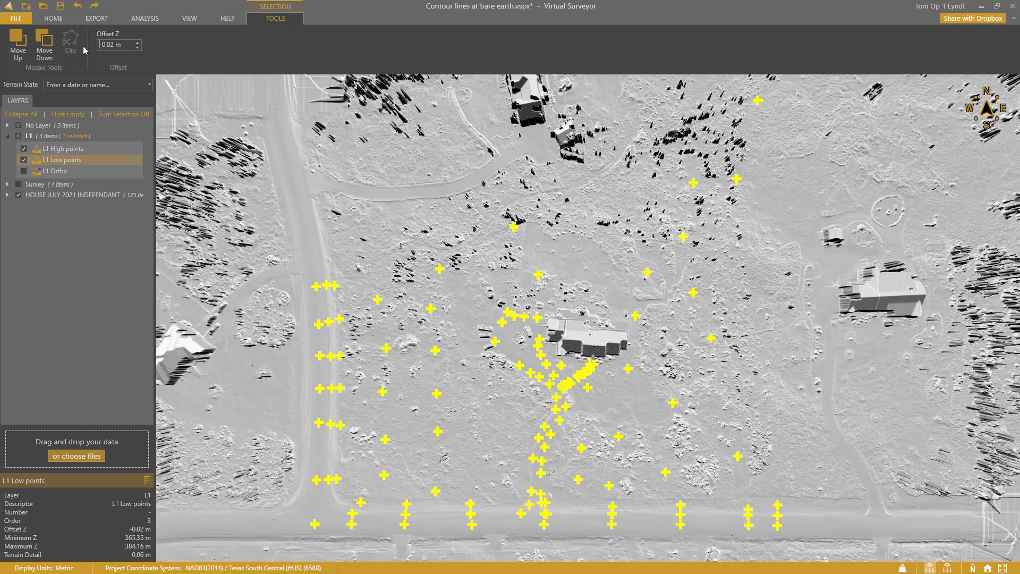
# - Rerun Check Points with the -0.02 m Z offset and close the 0.04 m RMSE statistics
pyautogui.click(96, 18)
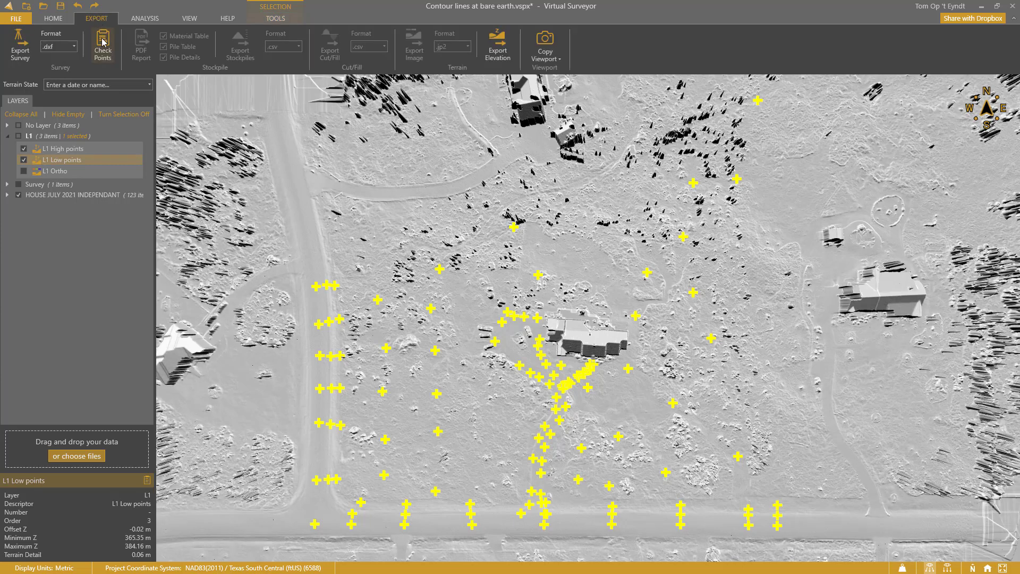
pyautogui.click(102, 45)
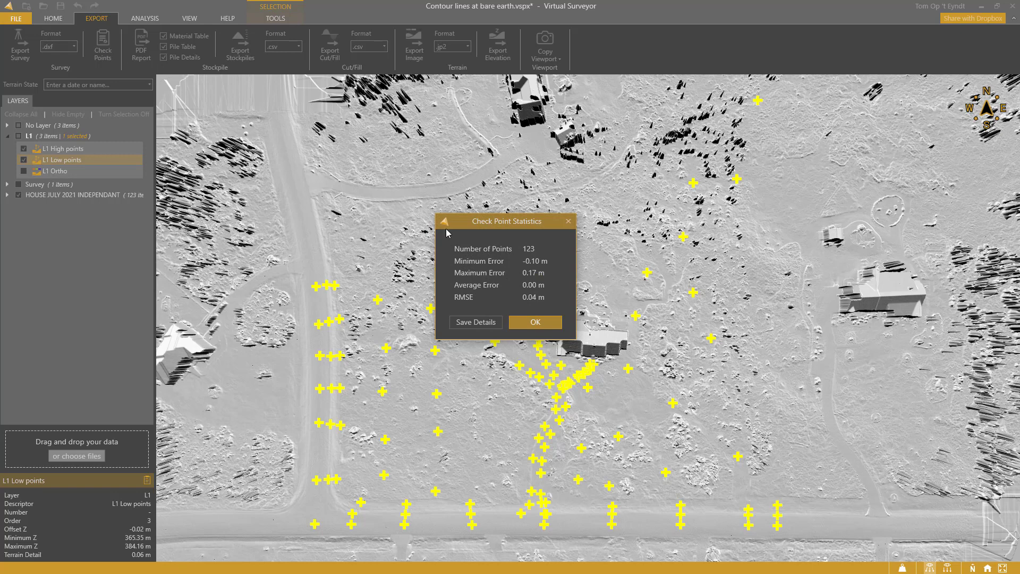
pyautogui.moveTo(500, 293)
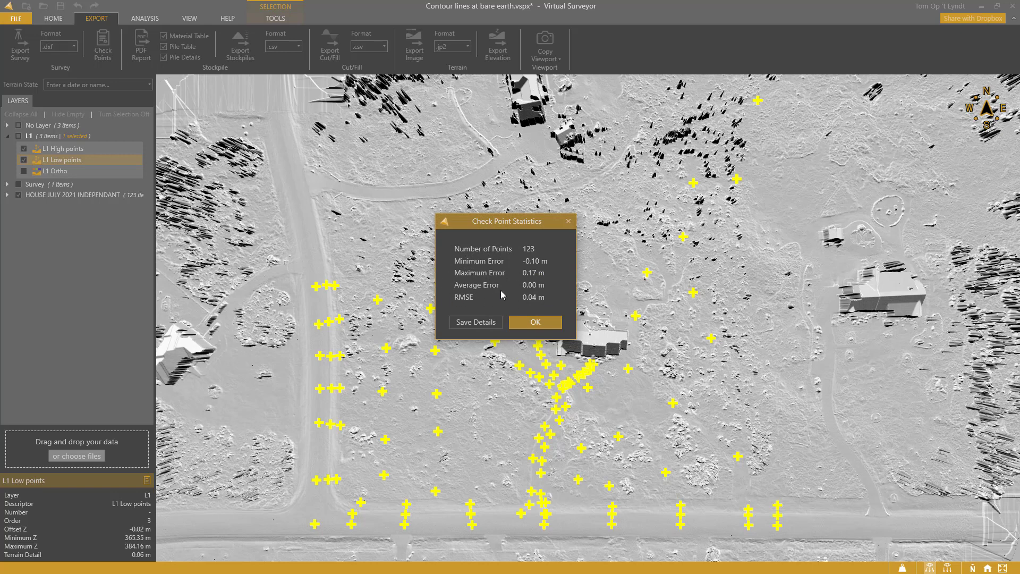
pyautogui.moveTo(517, 296)
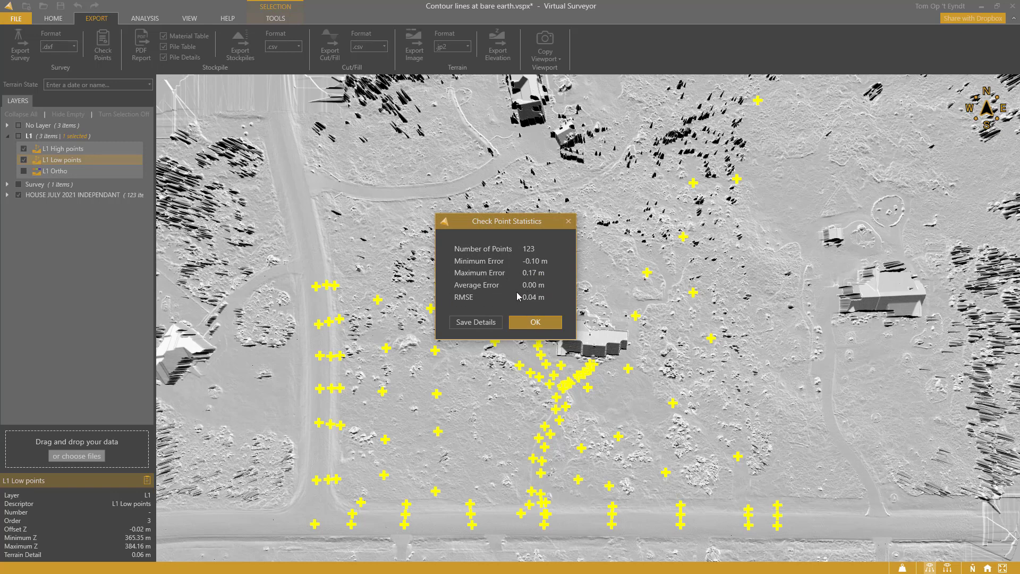
pyautogui.moveTo(533, 291)
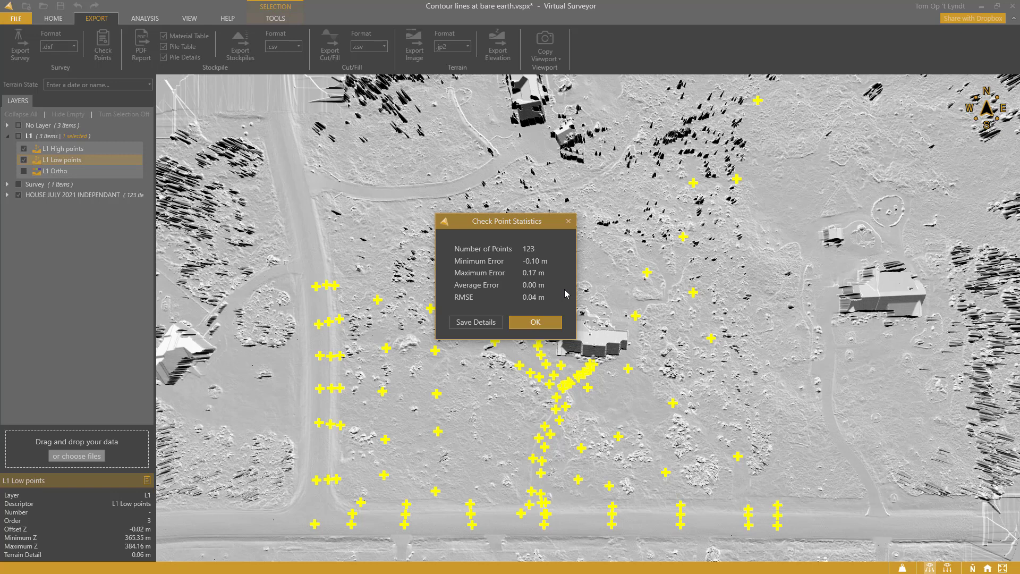
pyautogui.moveTo(534, 322)
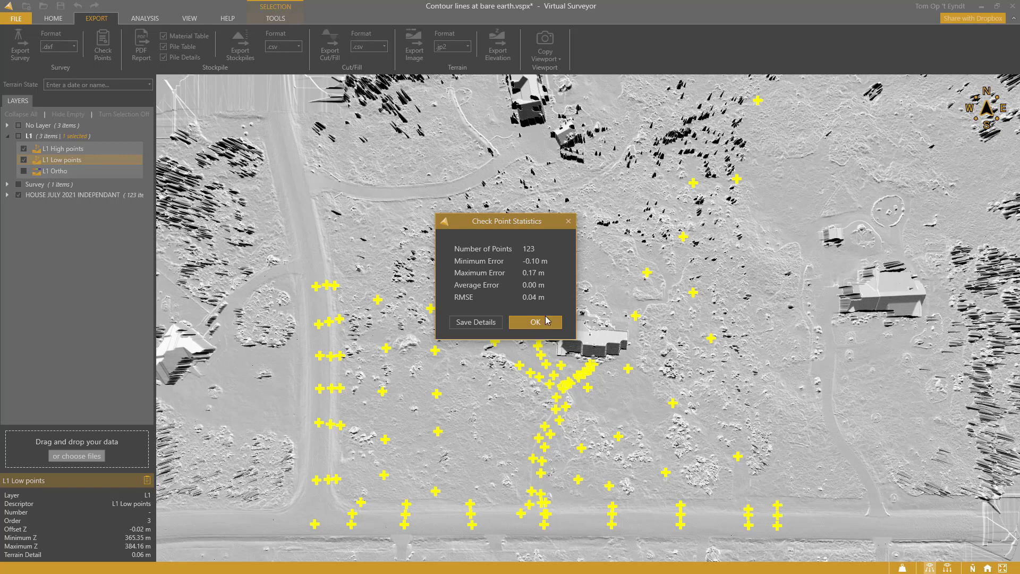
pyautogui.click(535, 322)
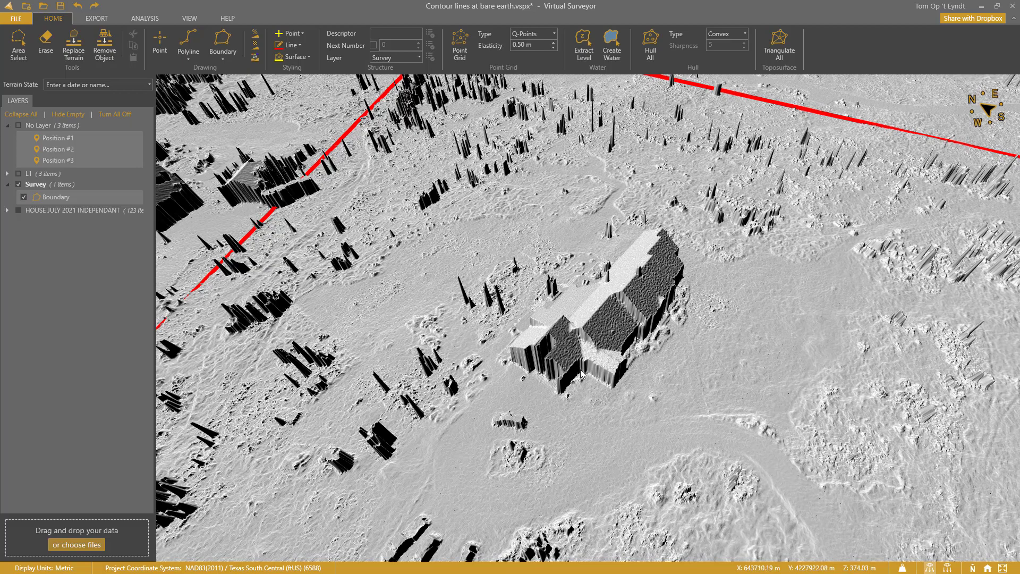
# - Jump to the saved Position #3 overhead view of the property boundary
pyautogui.click(59, 160)
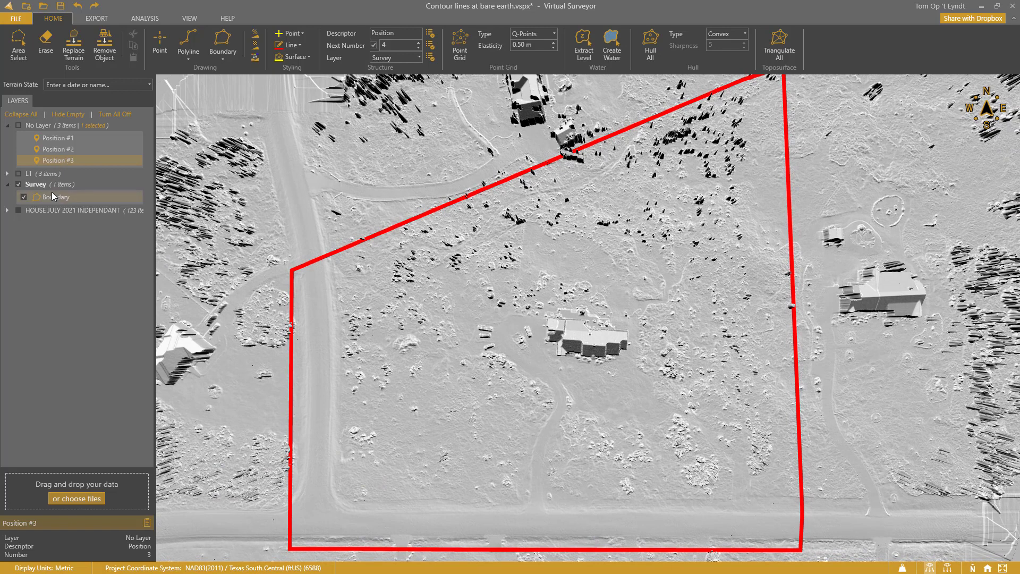
# - Create a Low-pass point grid at 1.00 m spacing inside the selected Boundary
pyautogui.click(58, 196)
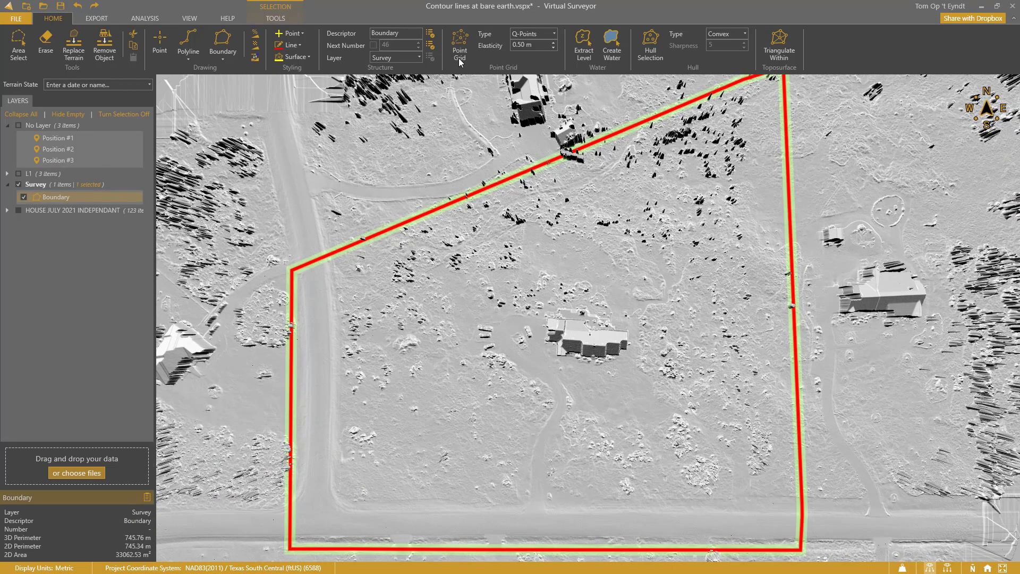
pyautogui.click(552, 33)
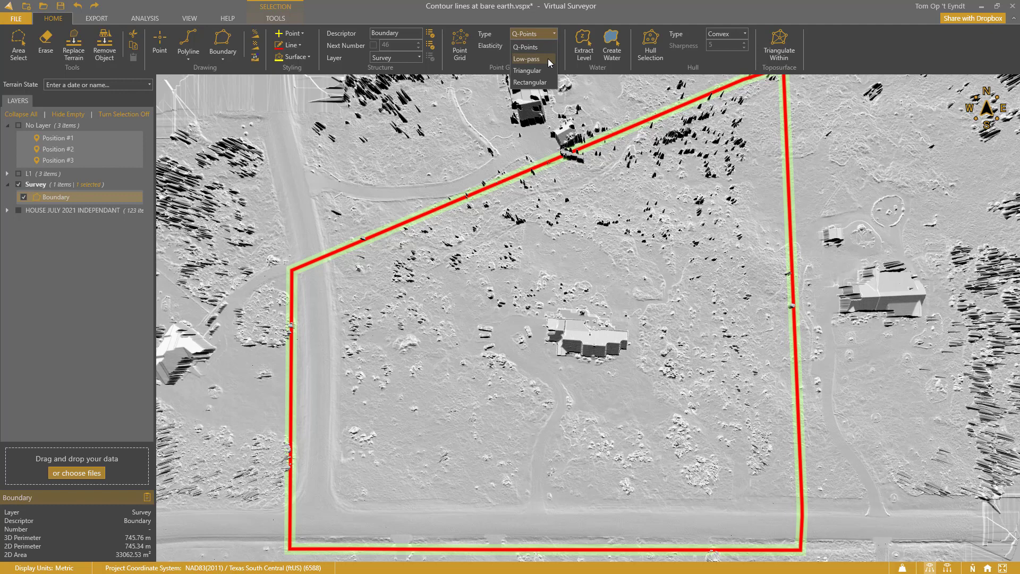
pyautogui.click(527, 59)
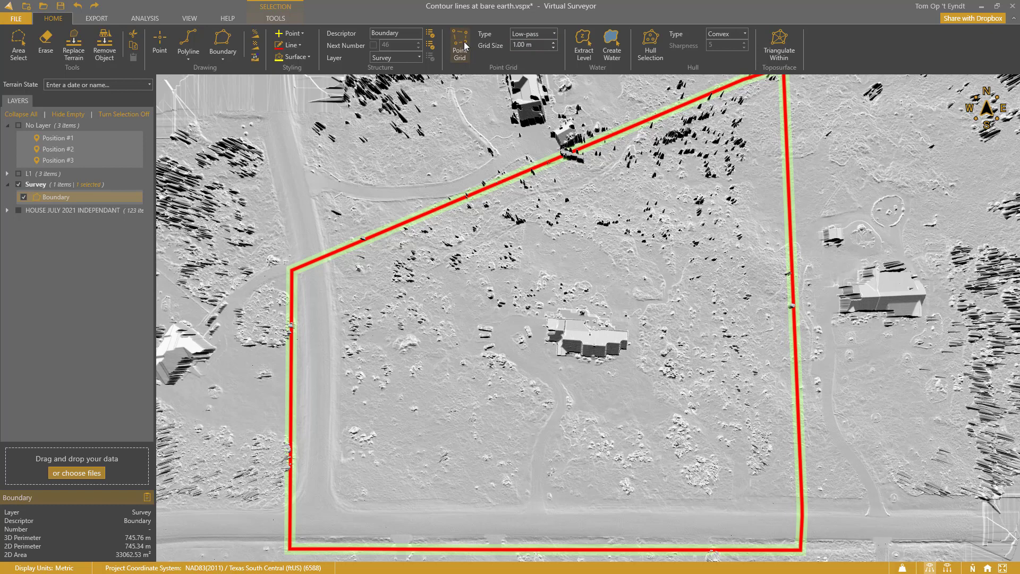
pyautogui.click(459, 43)
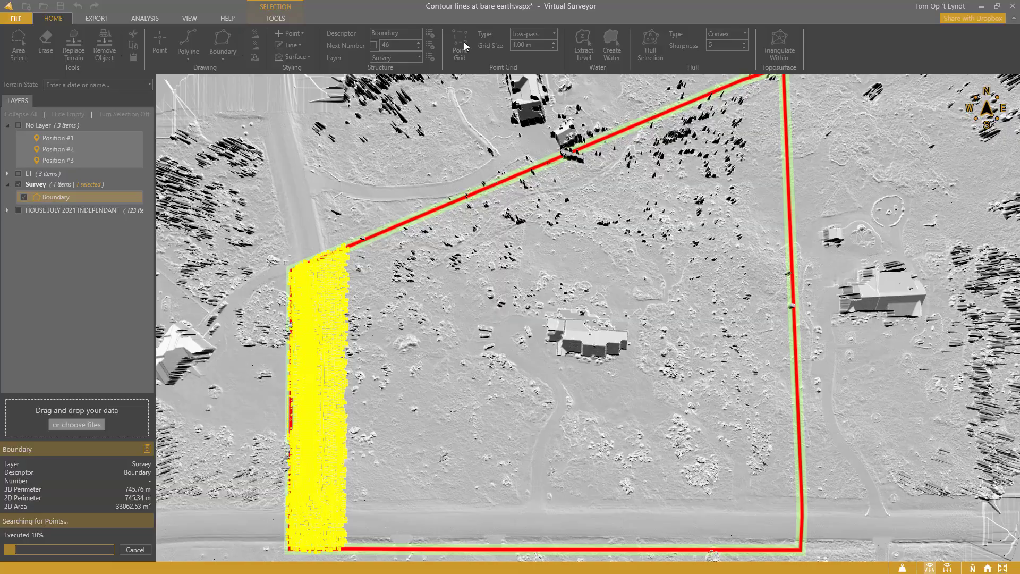
pyautogui.scroll(3)
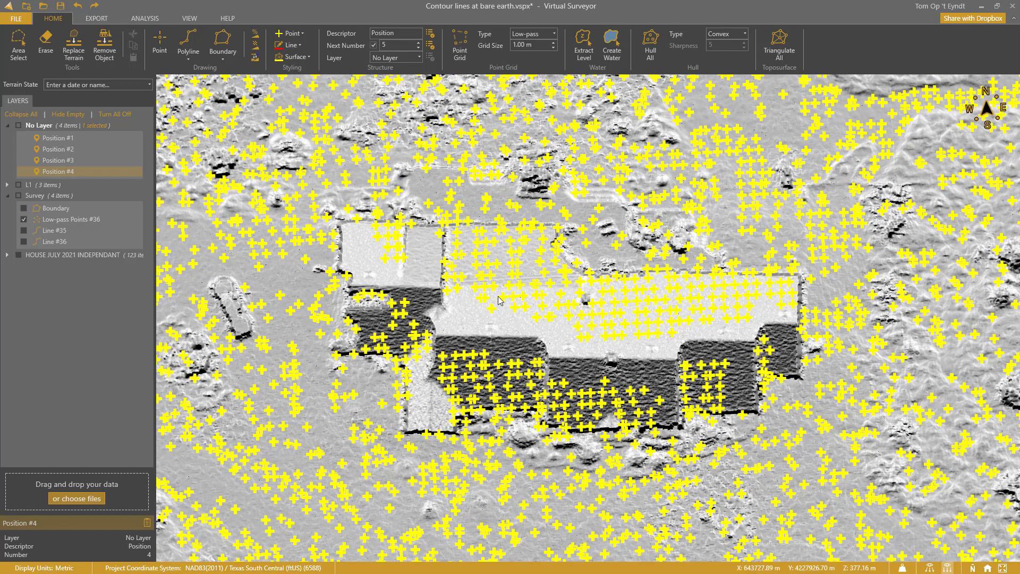
pyautogui.moveTo(484, 319)
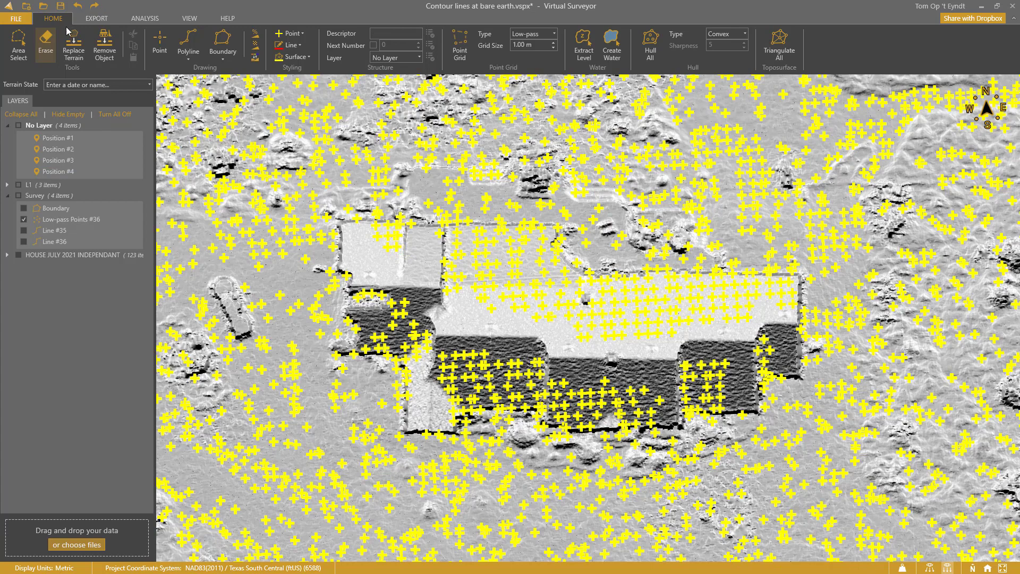
pyautogui.moveTo(296, 125)
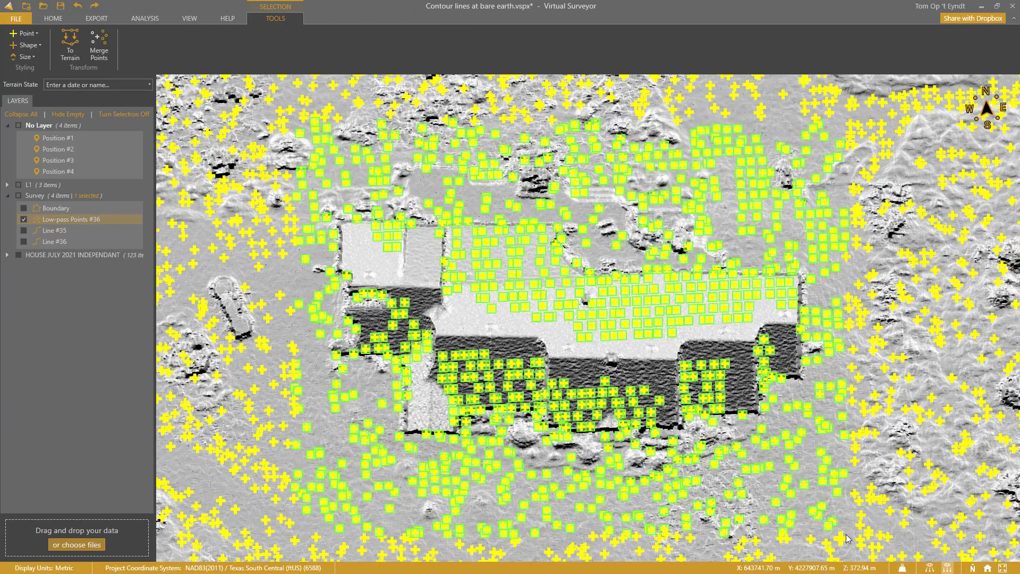
# - Delete the selected low-pass points on the house roof and at the driveway culvert
pyautogui.click(53, 17)
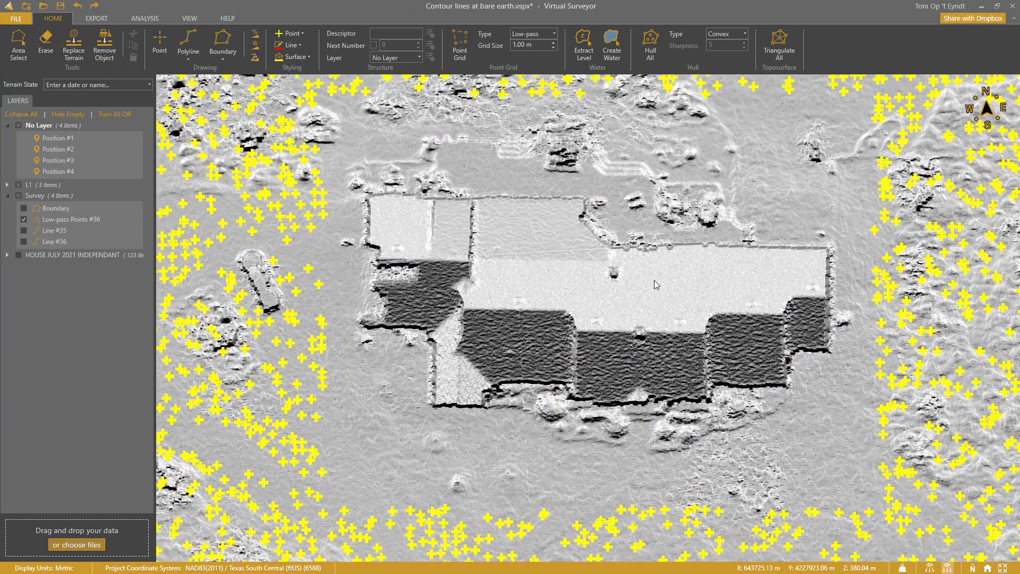
pyautogui.scroll(3)
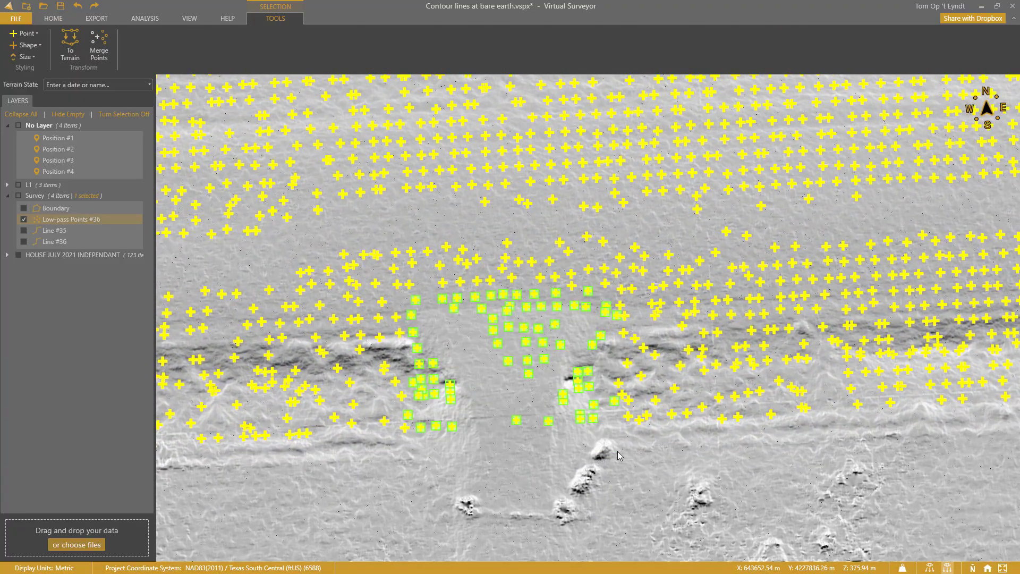
pyautogui.click(53, 18)
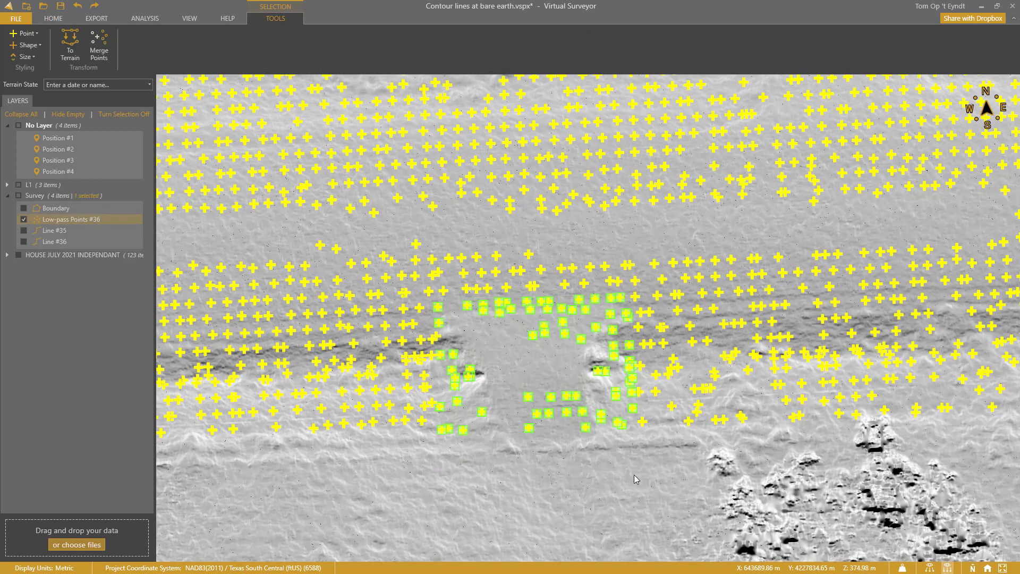
pyautogui.click(53, 18)
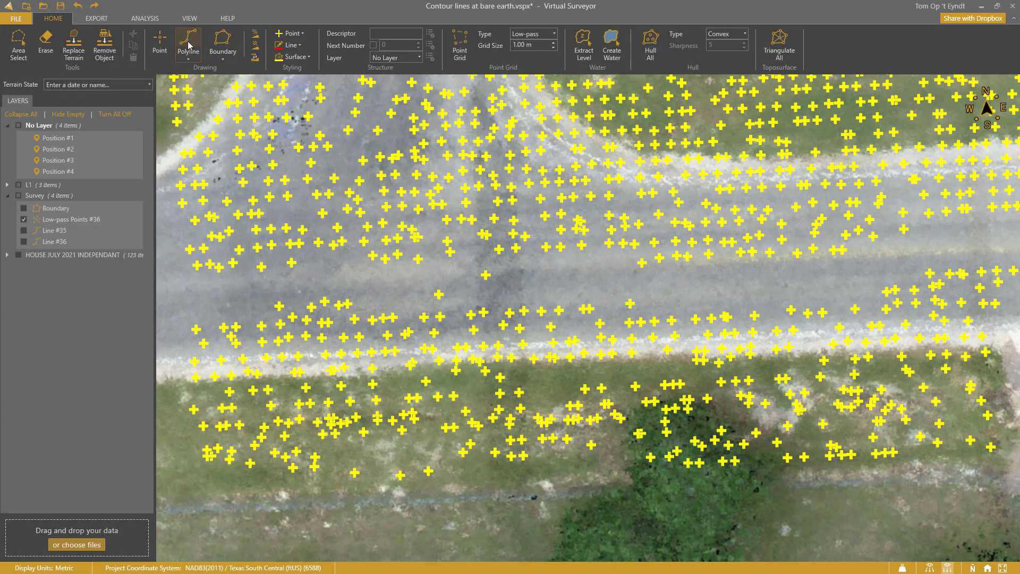
# - Start a polyline along the road with the Contours lens on, creating Line #47
pyautogui.click(188, 44)
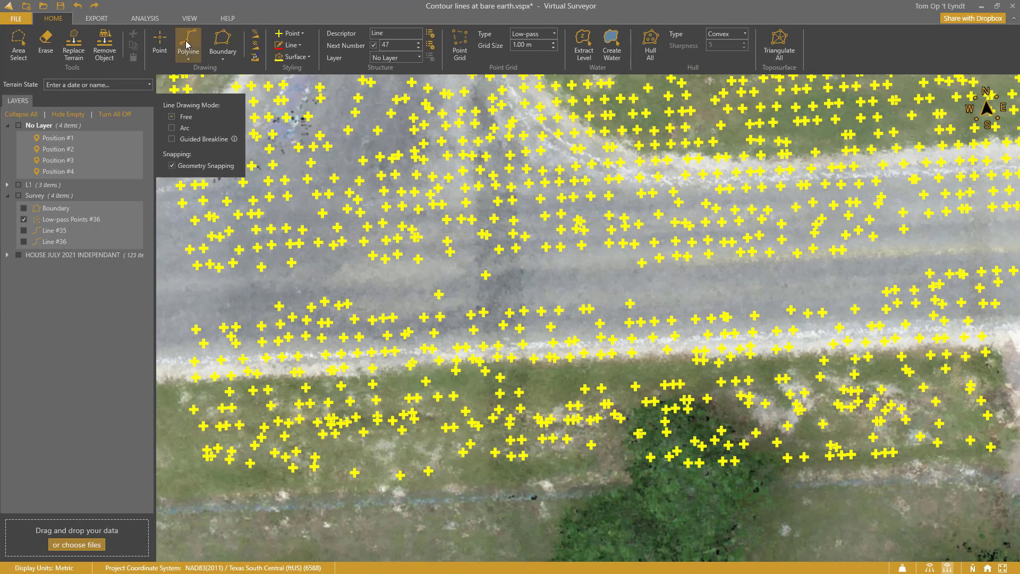
pyautogui.click(145, 17)
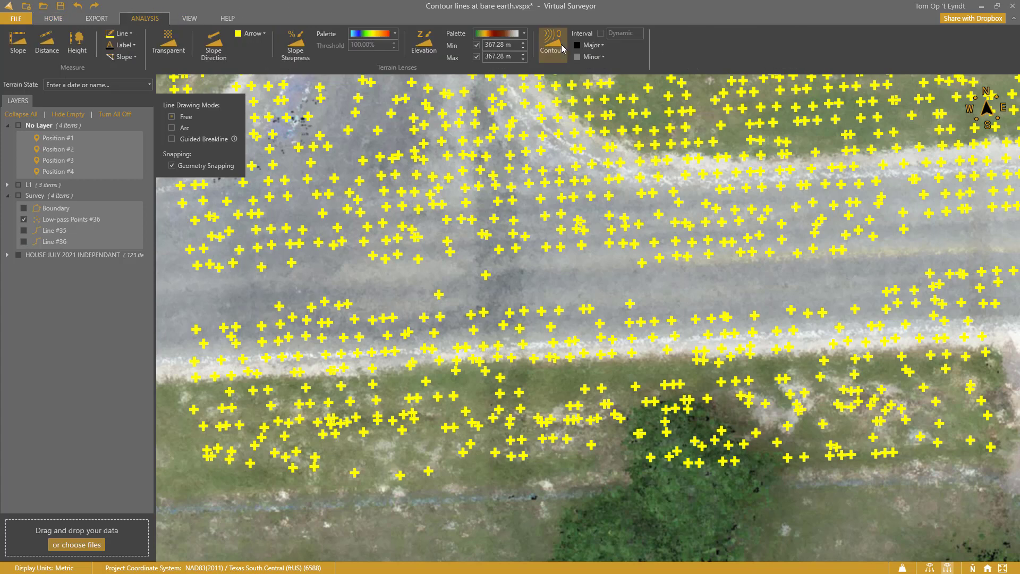
pyautogui.click(552, 43)
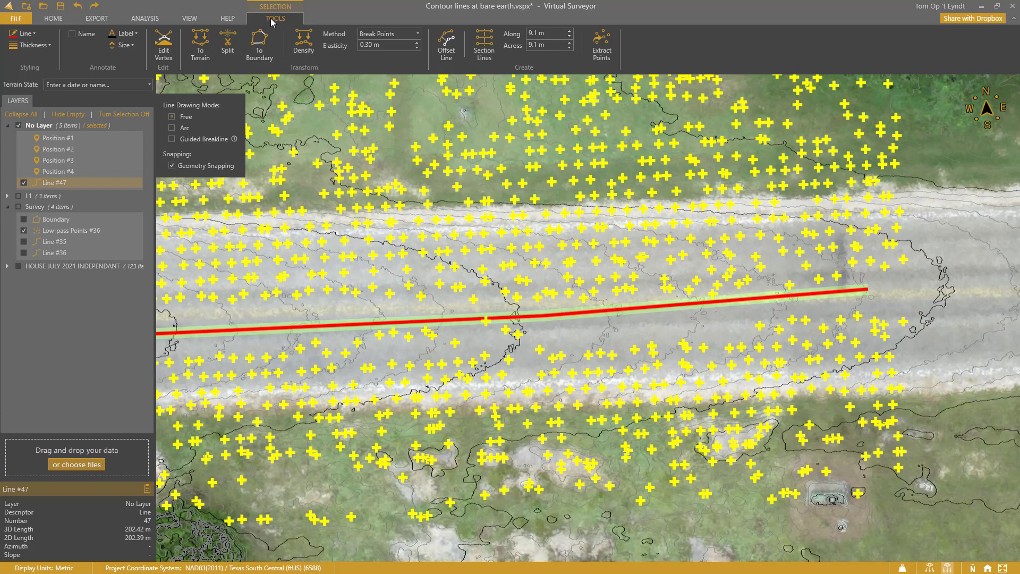
# - Densify Line #47 using the Regular method at 1.00 m spacing, then stop vertex editing
pyautogui.click(388, 33)
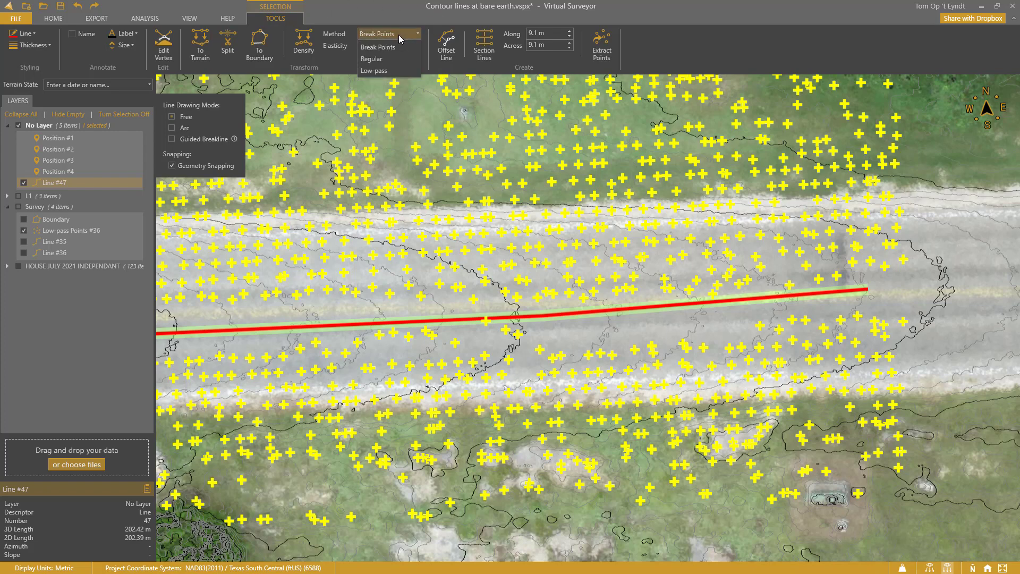
pyautogui.click(371, 58)
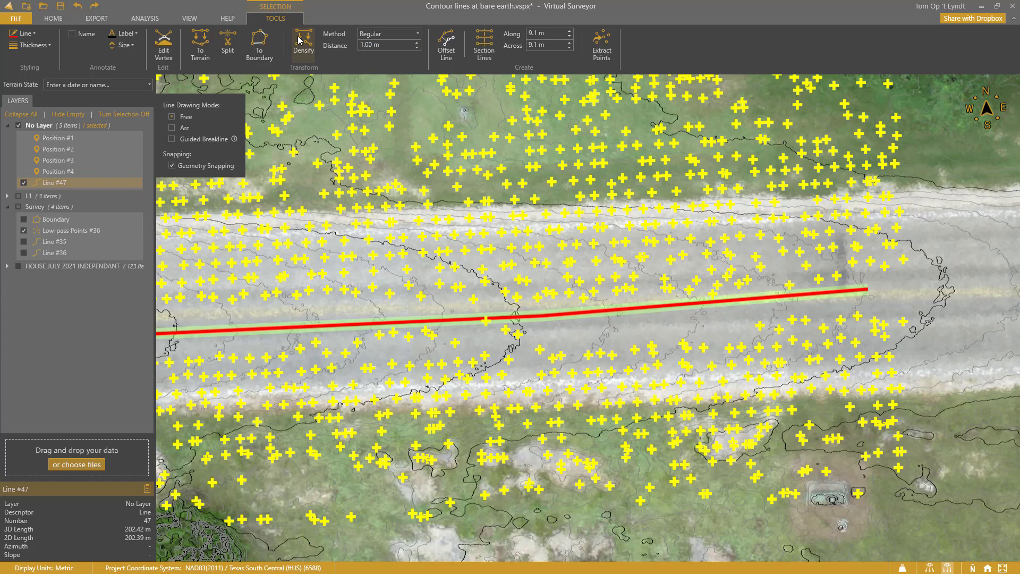
pyautogui.click(163, 45)
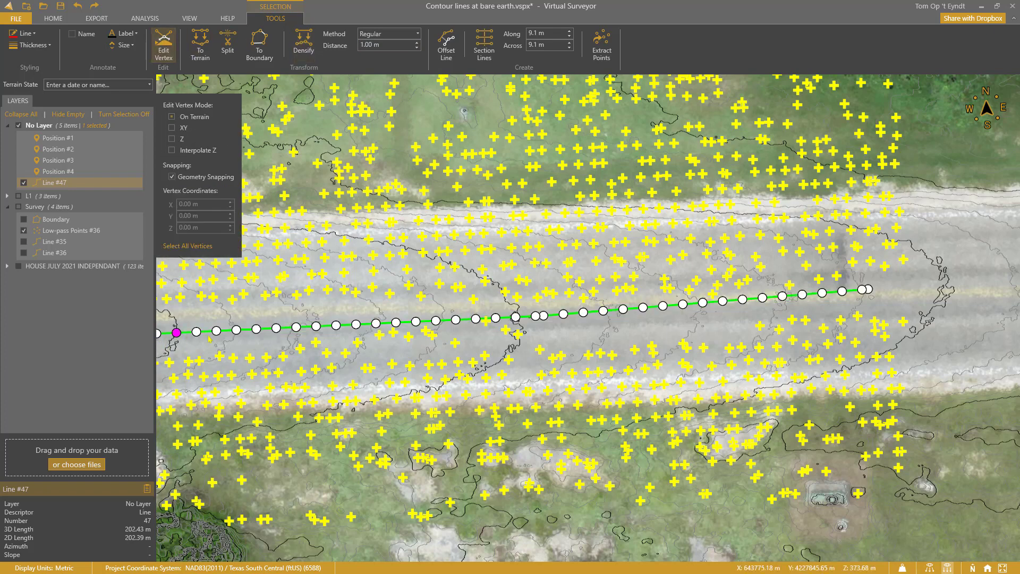
pyautogui.click(701, 301)
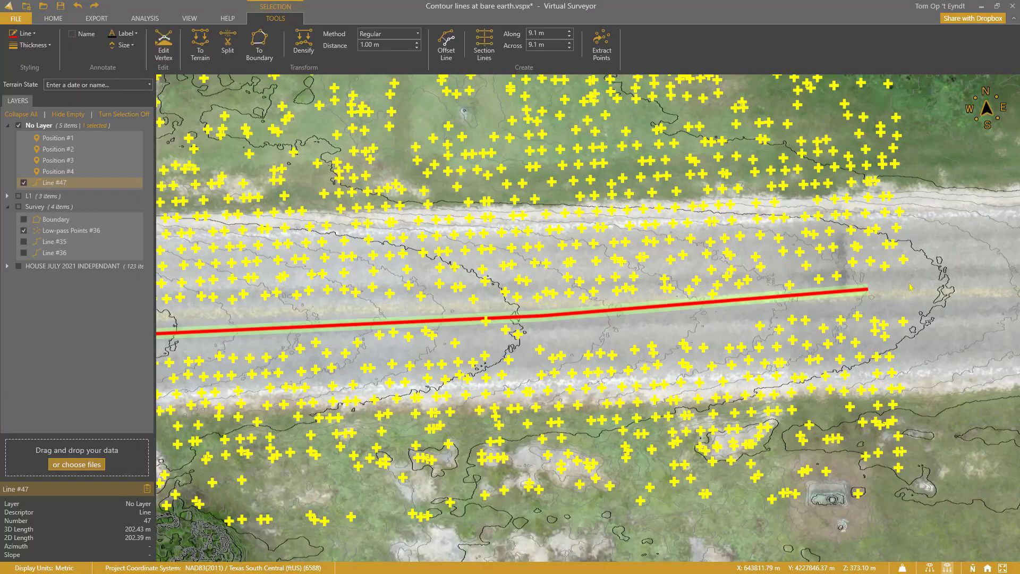
pyautogui.moveTo(59, 160)
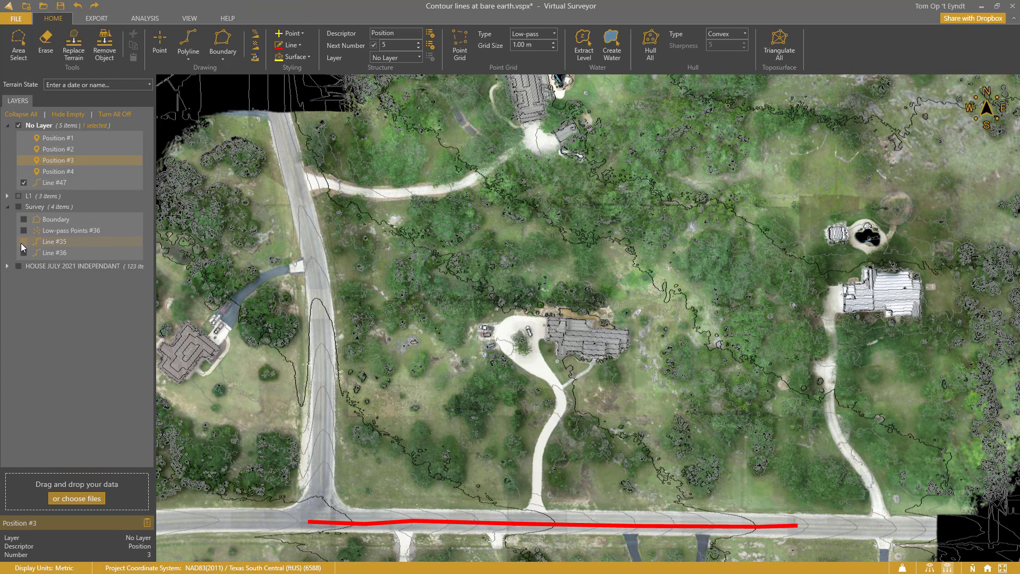
# - Show the side-road breakline Line #35 and the driveway breakline Line #36
pyautogui.click(24, 242)
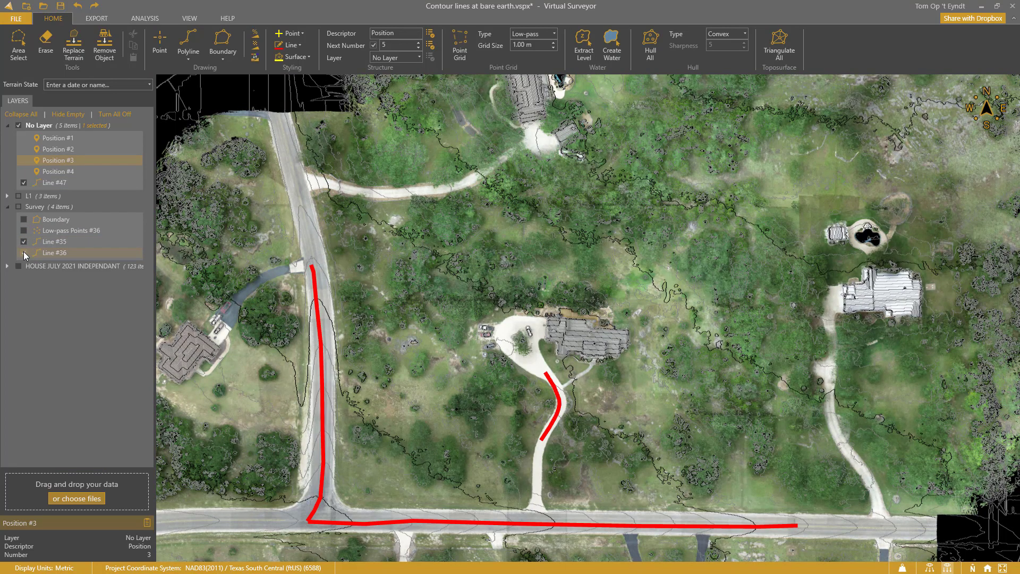
pyautogui.click(24, 232)
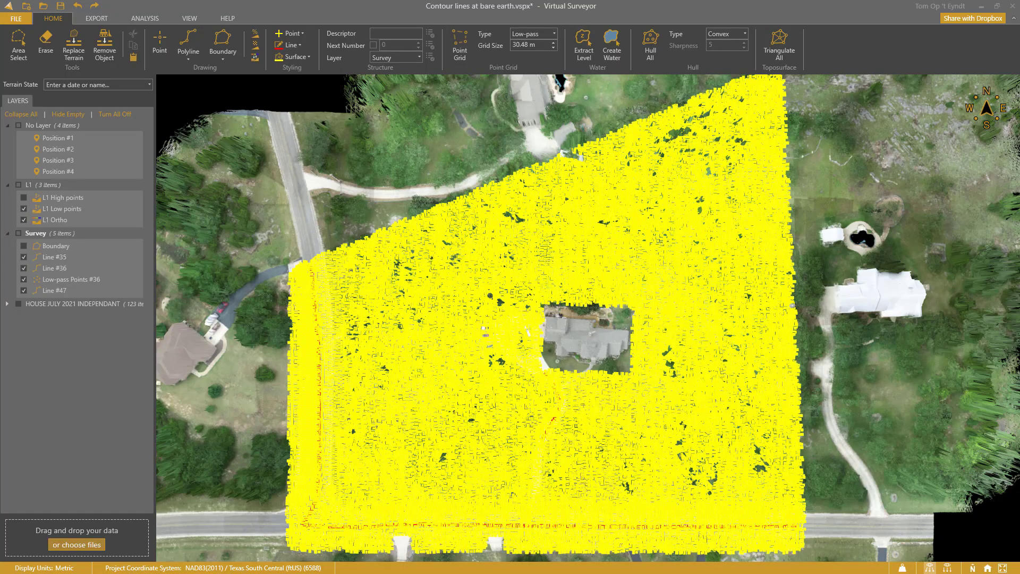
pyautogui.moveTo(765, 79)
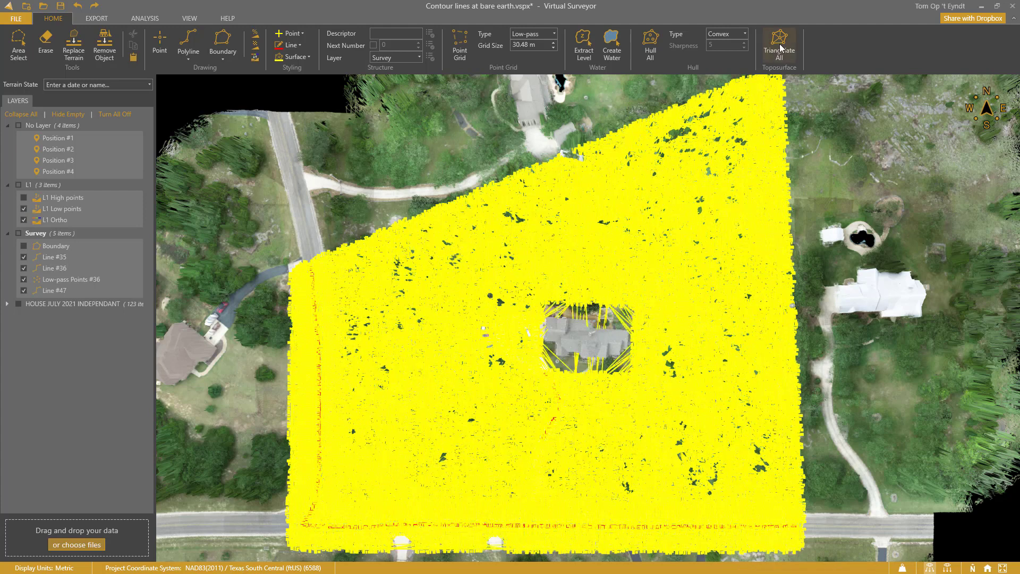
# - Triangulate all visible points and breaklines into Surface #61, hide Line #47, and select the new surface
pyautogui.click(779, 44)
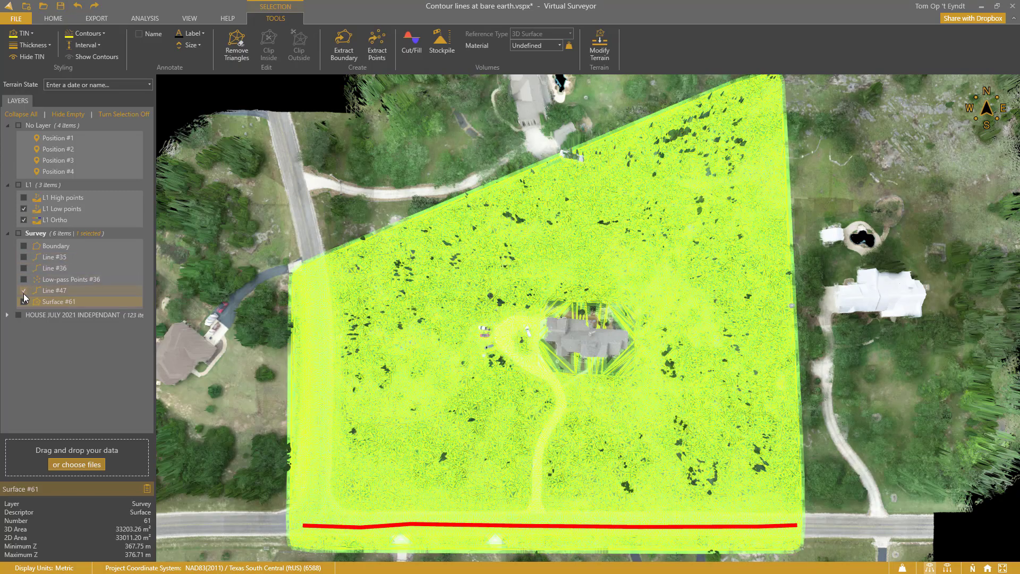
pyautogui.click(53, 17)
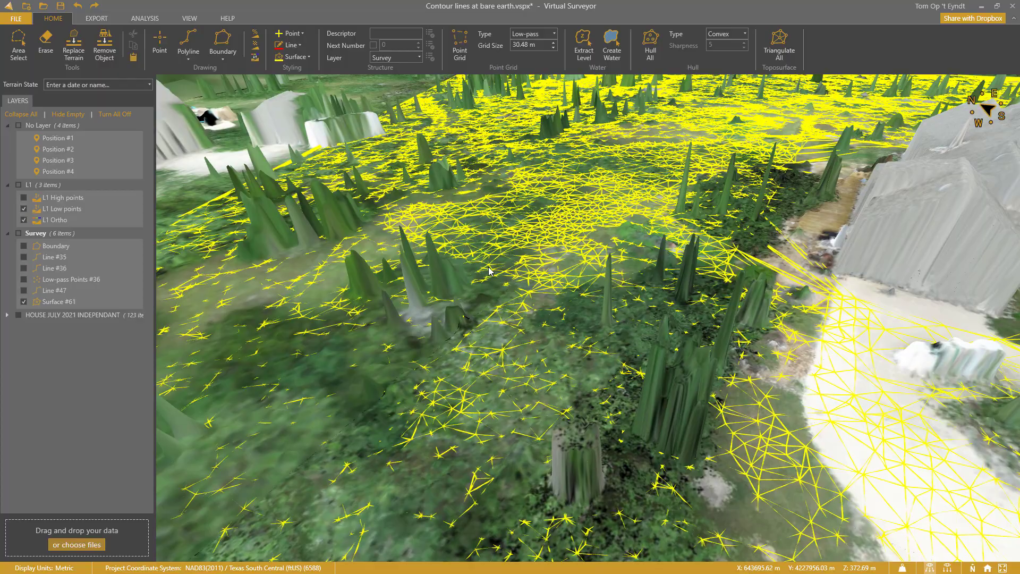
pyautogui.click(58, 160)
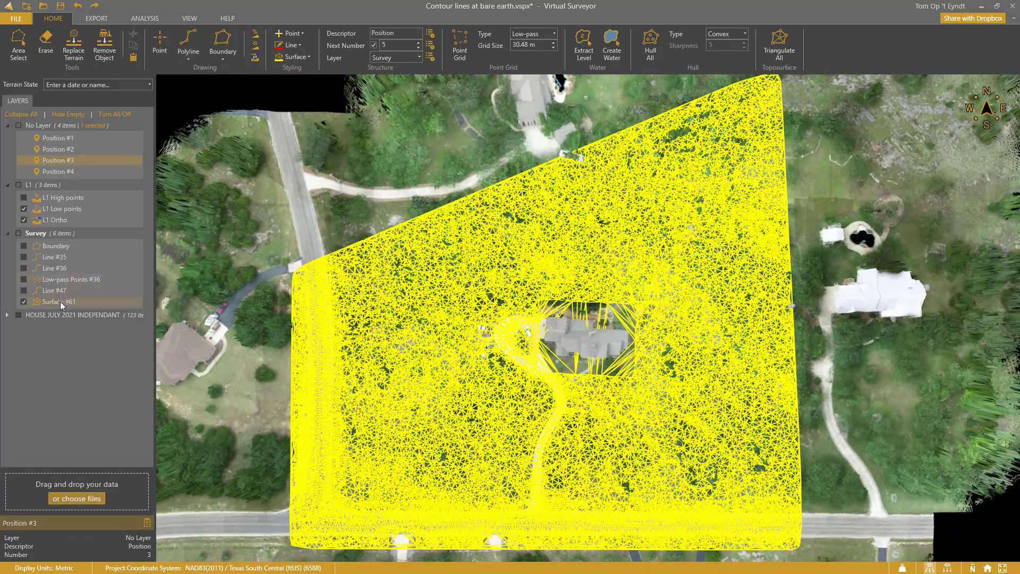
pyautogui.click(59, 301)
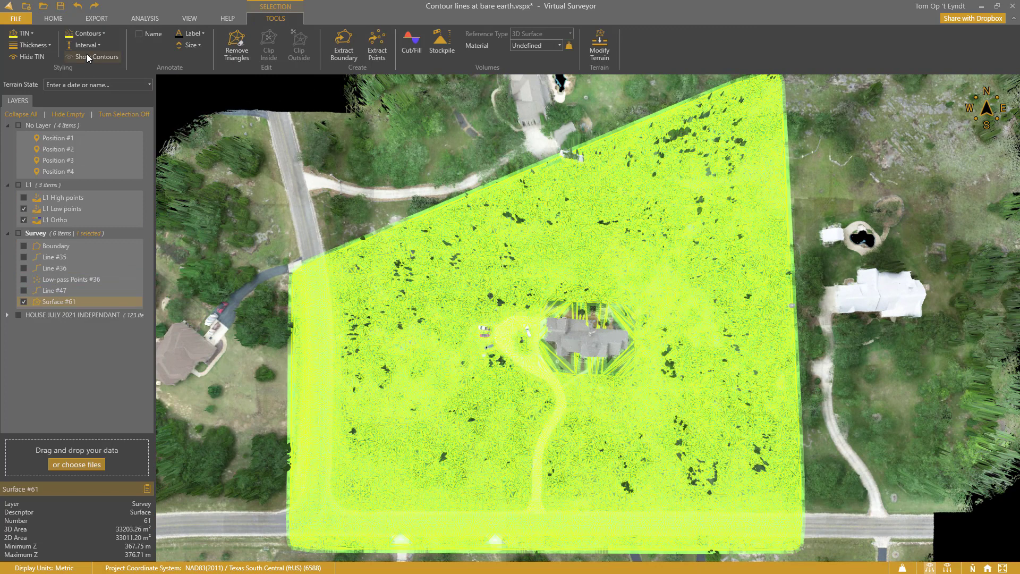
# - Hide the TIN of Surface #61 and set a 0.25 m contour interval
pyautogui.click(98, 56)
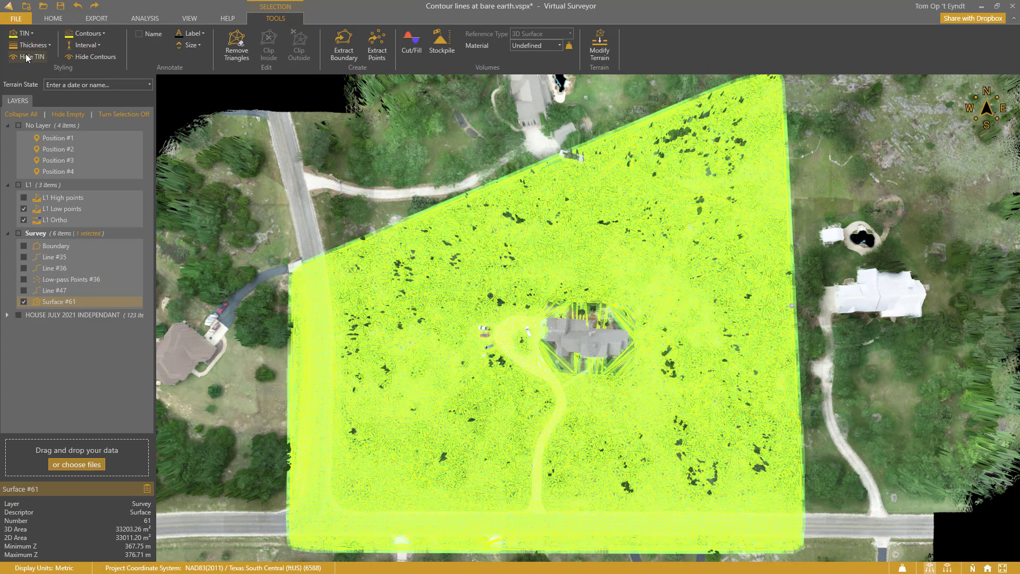
pyautogui.click(31, 57)
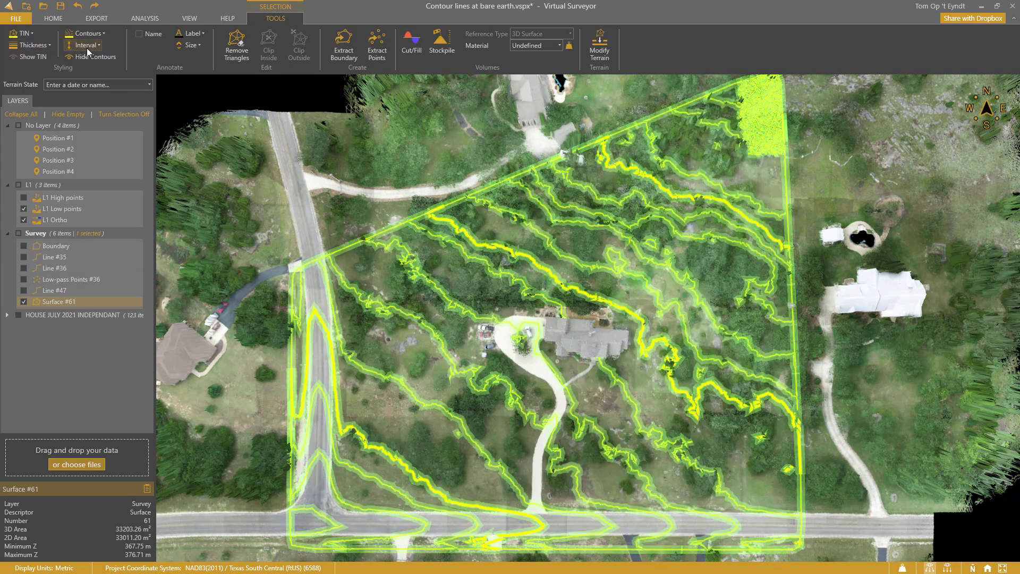
pyautogui.click(86, 45)
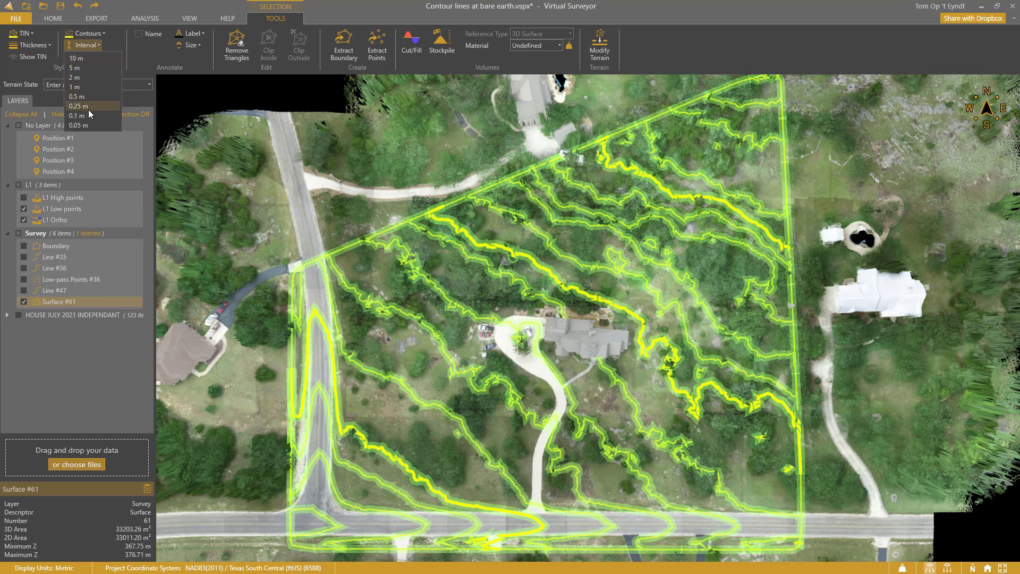
pyautogui.click(78, 105)
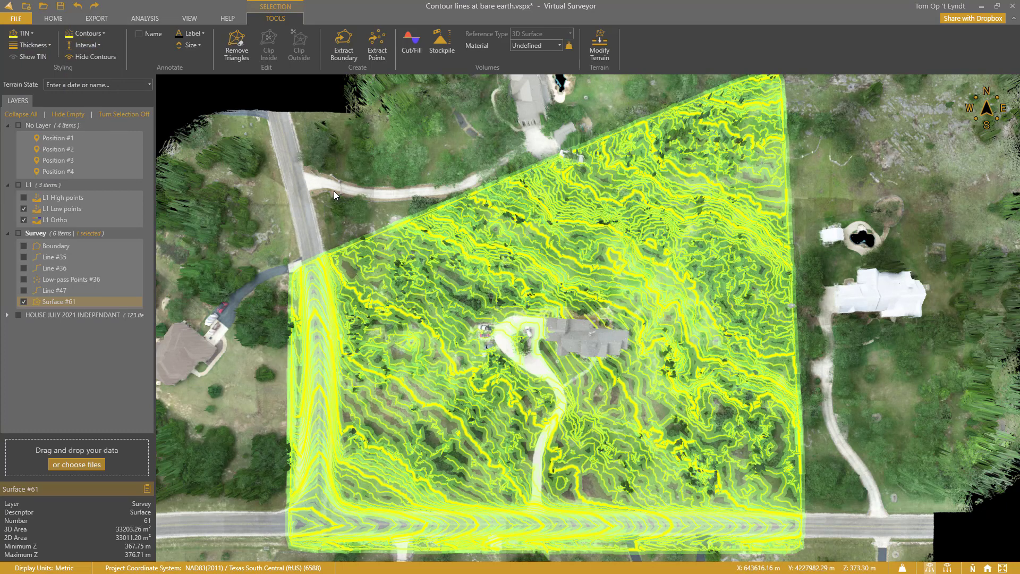
# - Turn on the L1 High points terrain layer beneath the contours
pyautogui.click(62, 197)
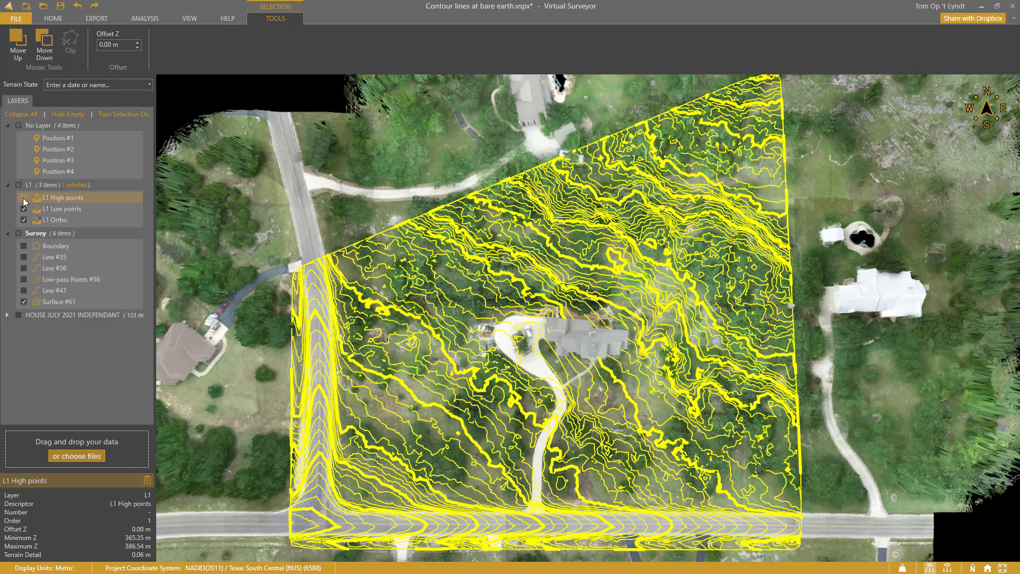
pyautogui.click(24, 197)
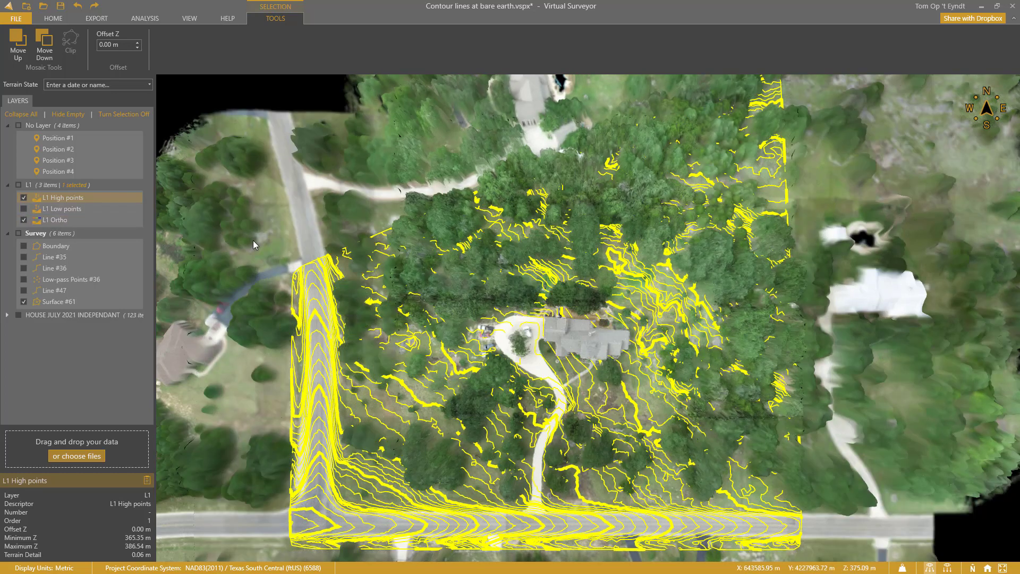
pyautogui.click(52, 18)
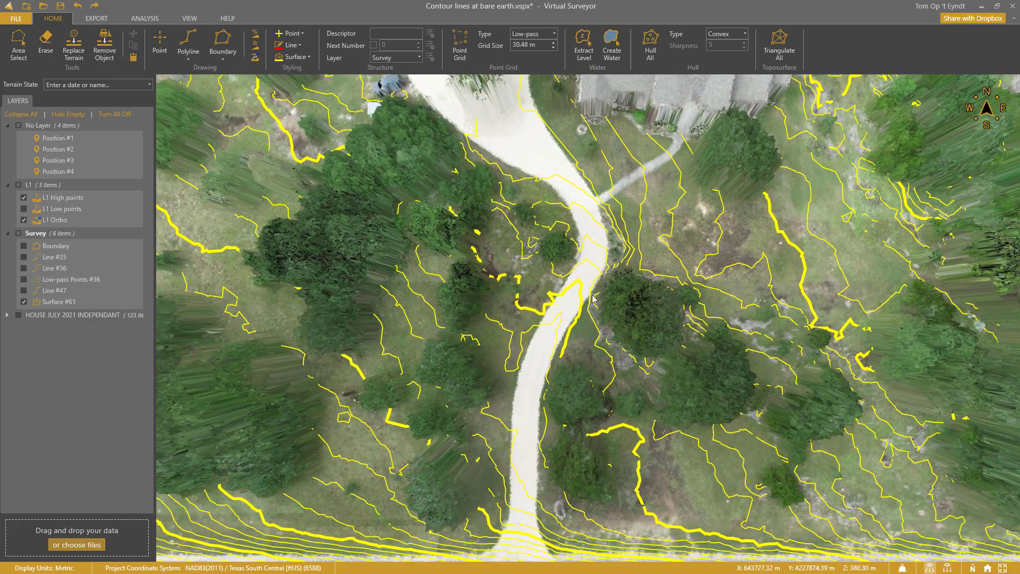
# - Hide L1 Ortho, show the duplicate of Surface #61 in place of the contoured original, and show the HOUSE JULY 2021 INDEPENDANT checkpoints
pyautogui.click(58, 160)
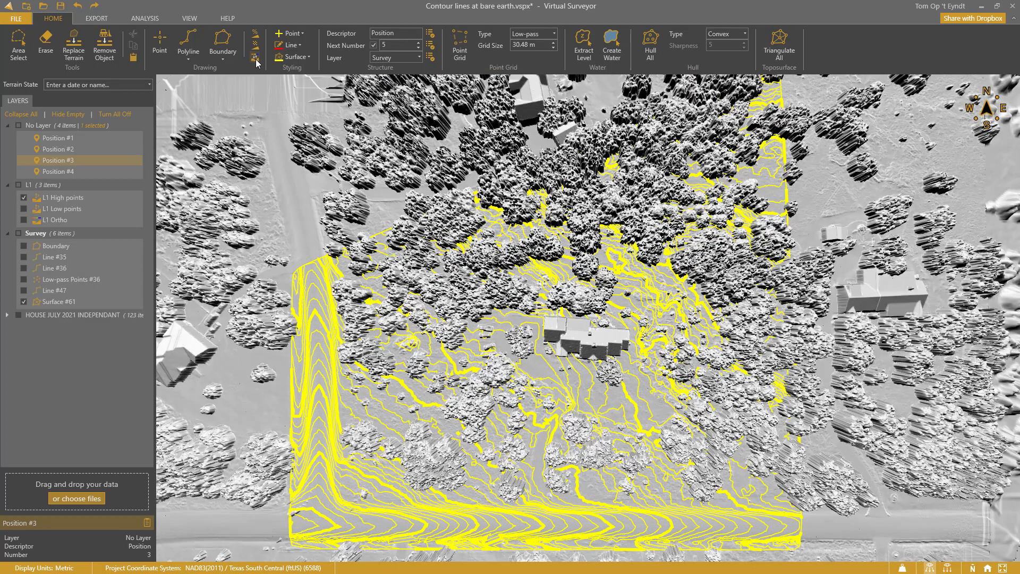
pyautogui.click(60, 301)
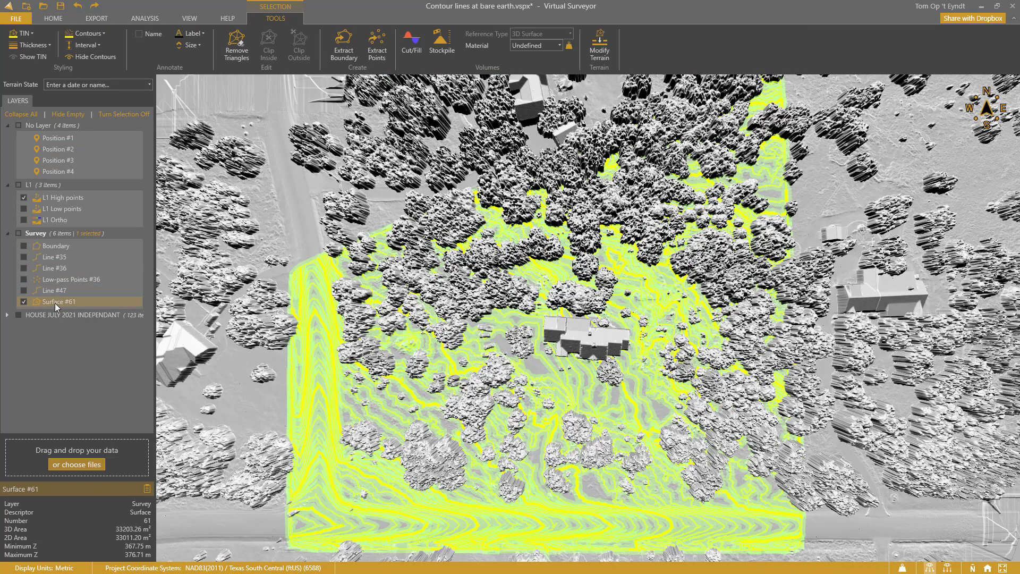
pyautogui.moveTo(599, 47)
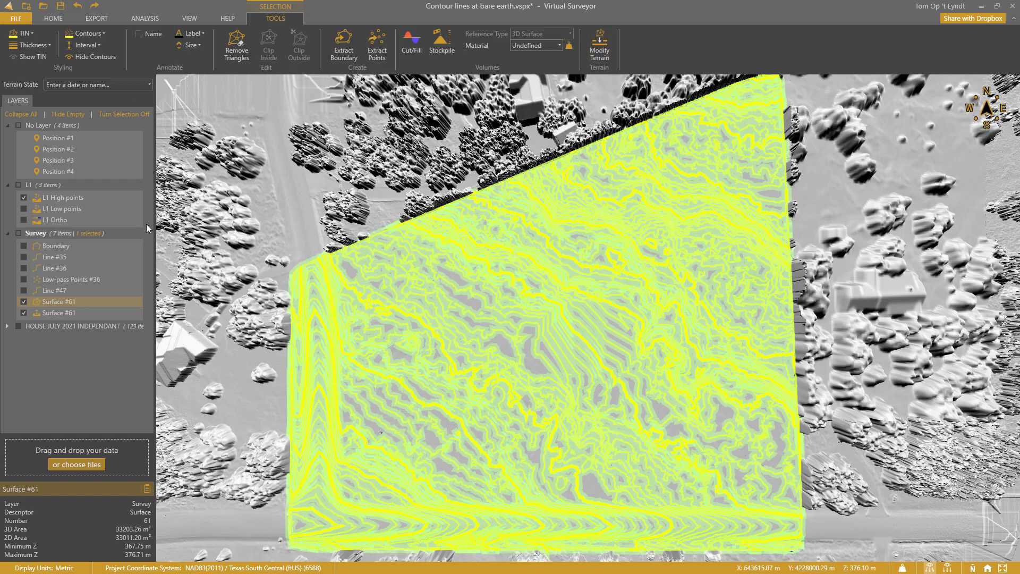
pyautogui.click(24, 312)
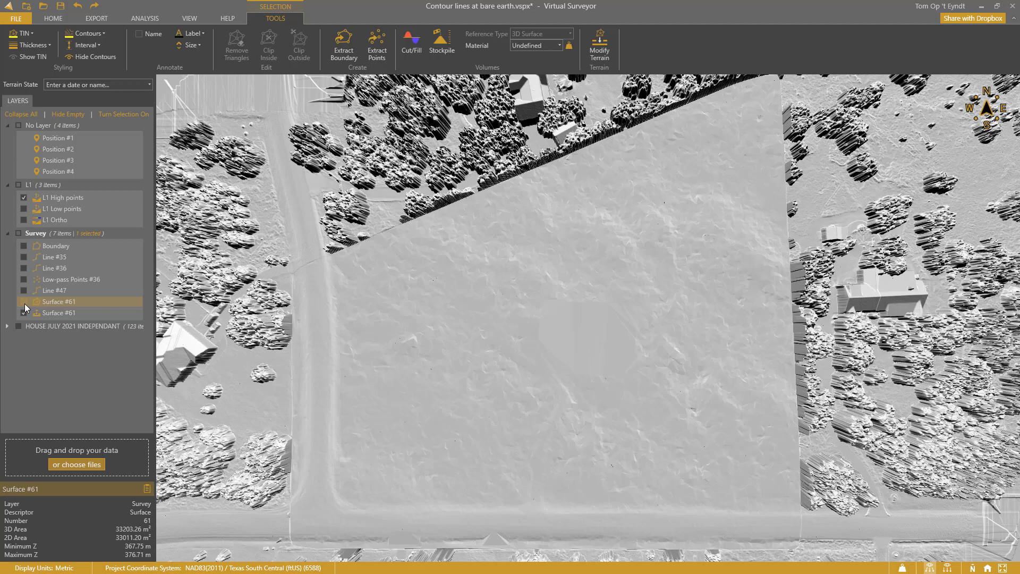
pyautogui.click(23, 313)
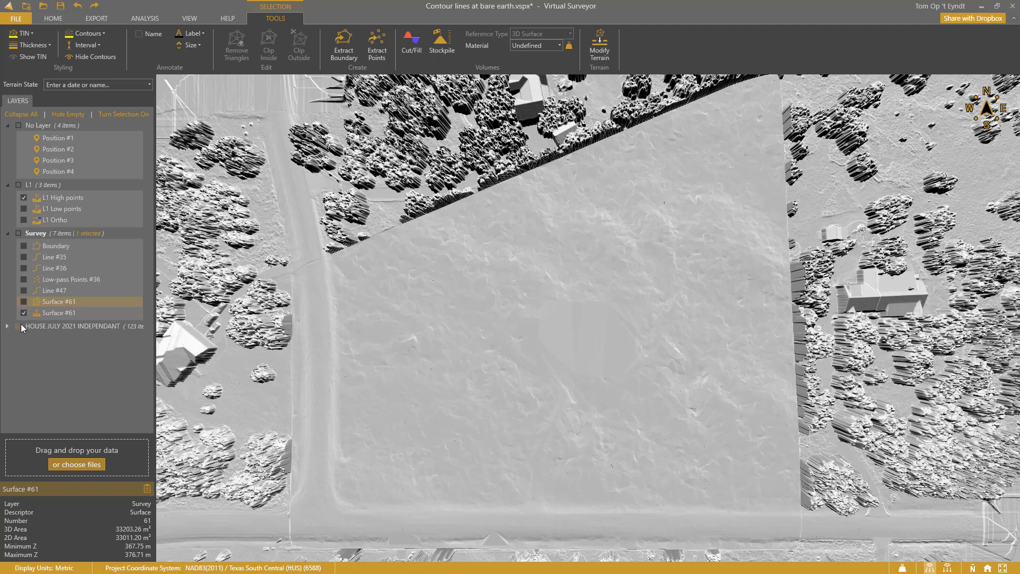
pyautogui.click(17, 326)
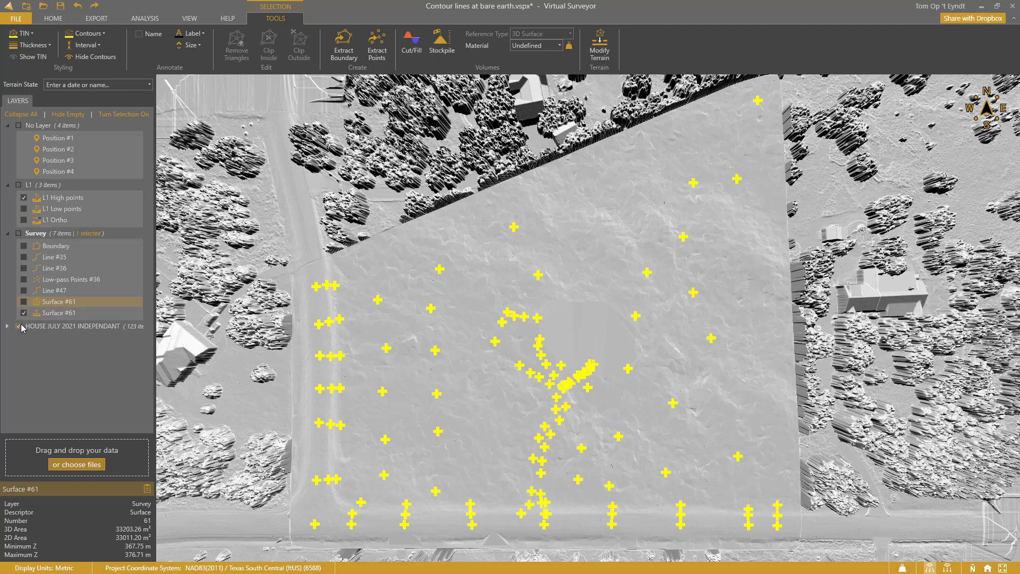
# - Run Check Points on Surface #61: 123 checkpoints, 0.05 m RMSE, 0.02 m average error
pyautogui.click(96, 17)
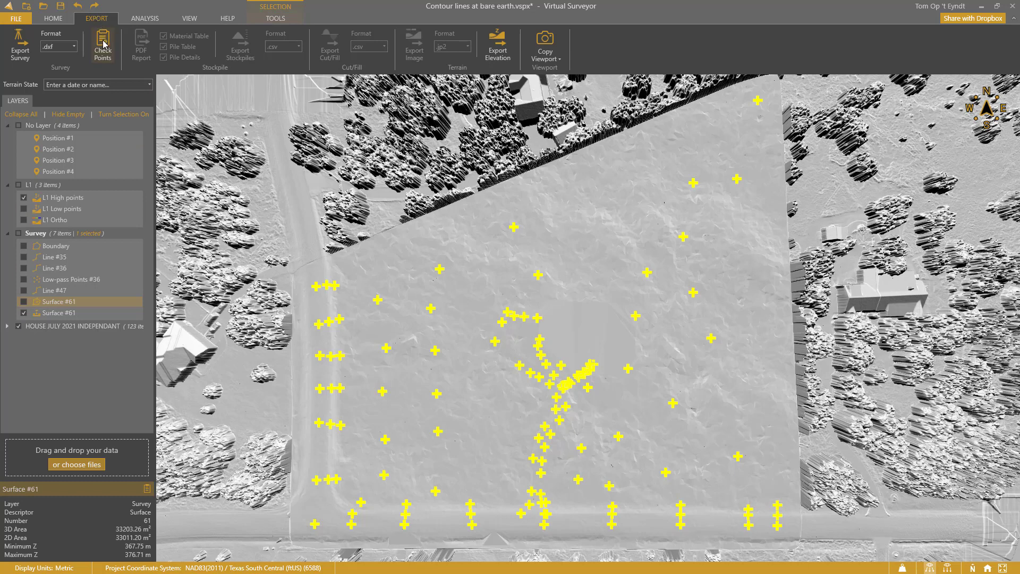
pyautogui.click(102, 44)
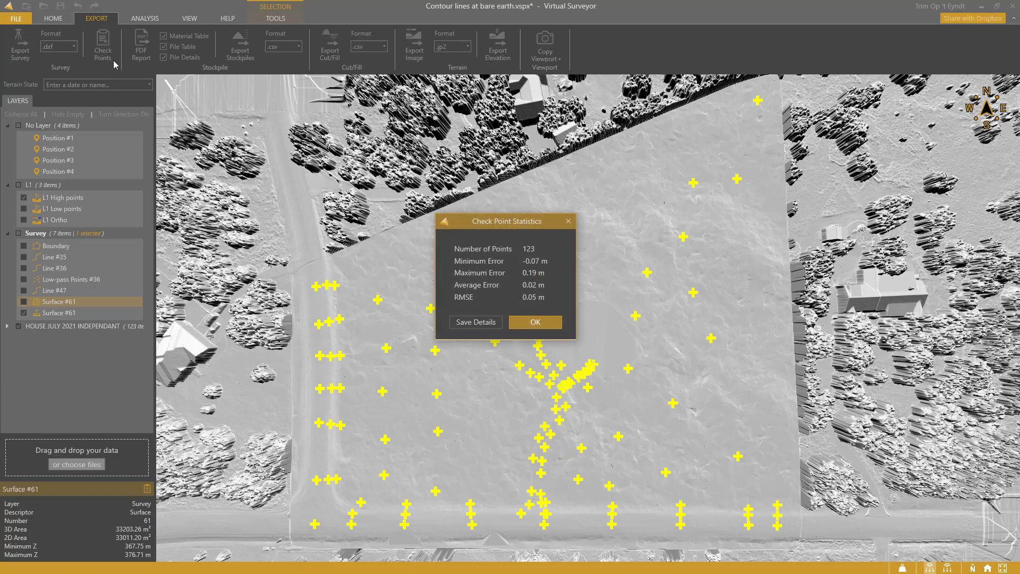
pyautogui.moveTo(525, 295)
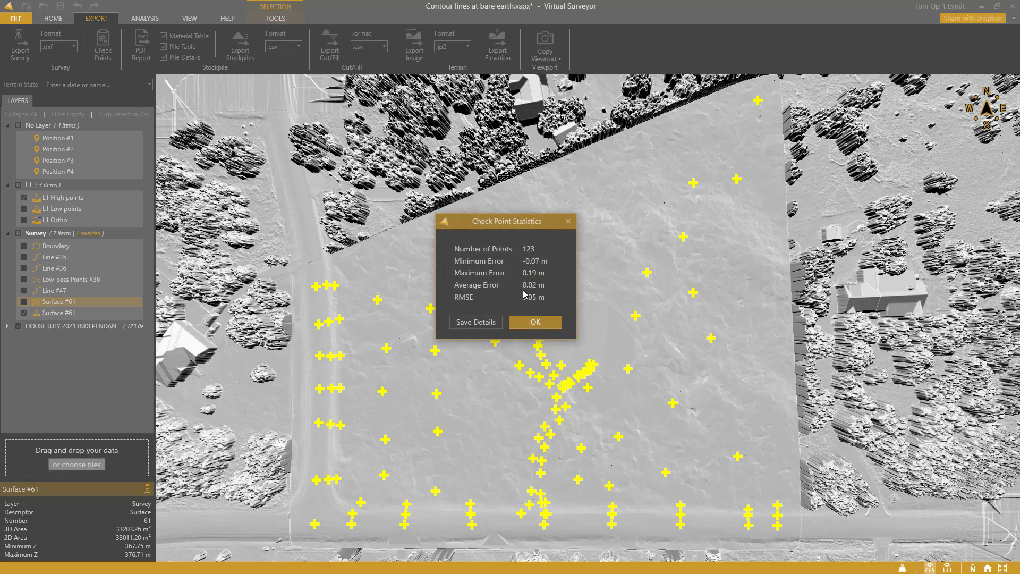
pyautogui.moveTo(540, 298)
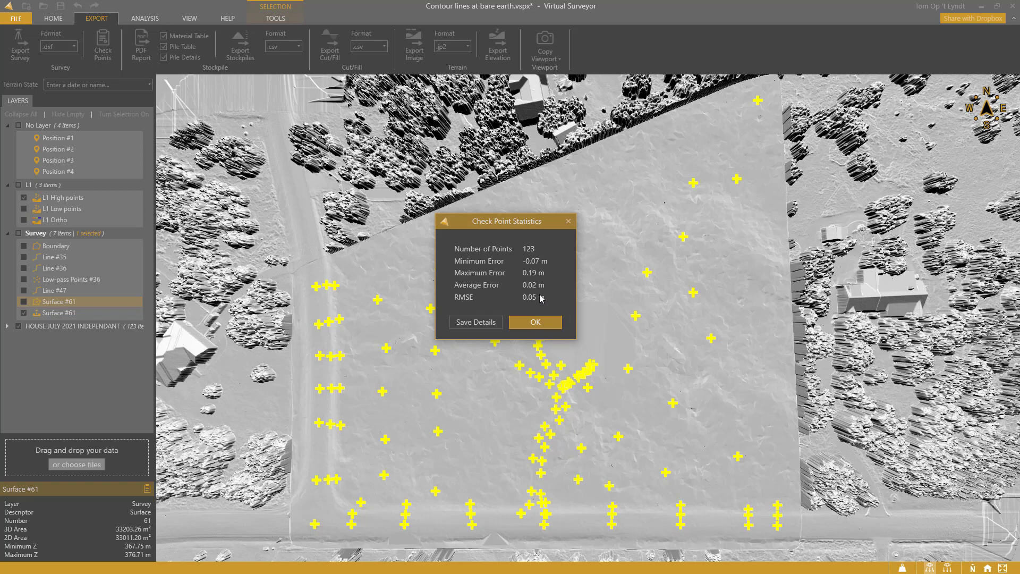
pyautogui.moveTo(533, 313)
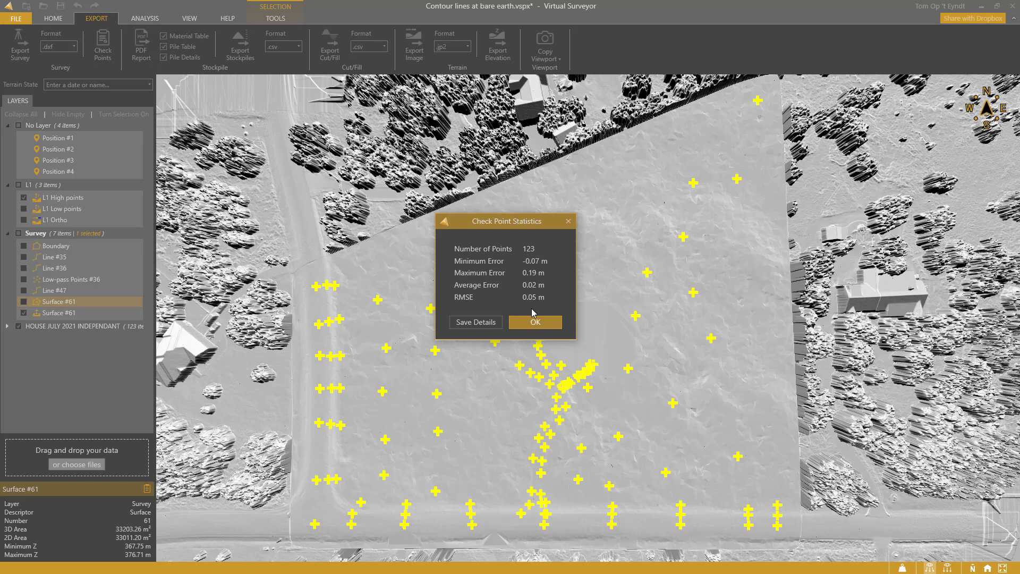
pyautogui.click(534, 322)
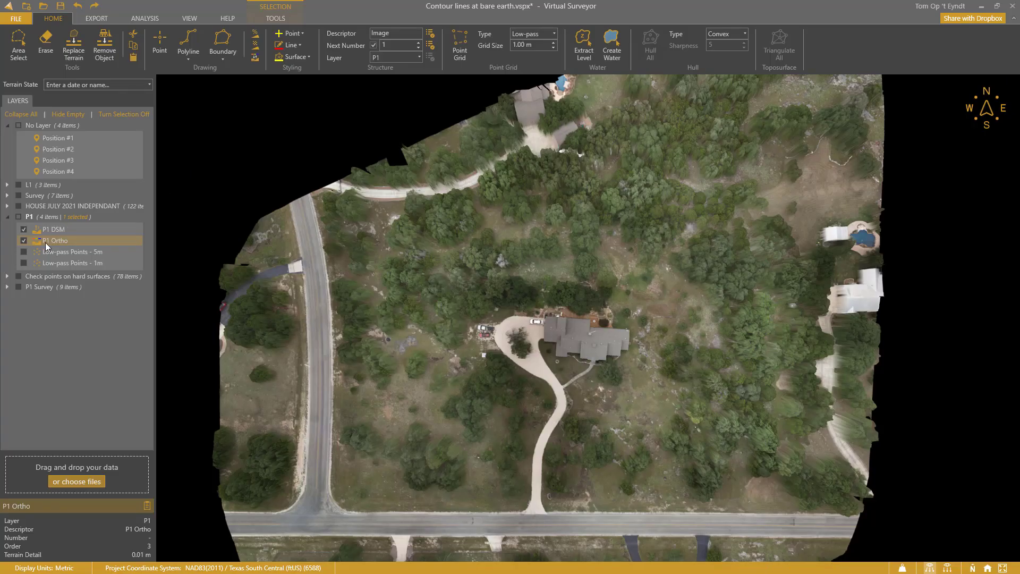
# - Toggle P1 Ortho to compare DSM relief, then show the HOUSE JULY 2021 INDEPENDANT checkpoints
pyautogui.click(24, 240)
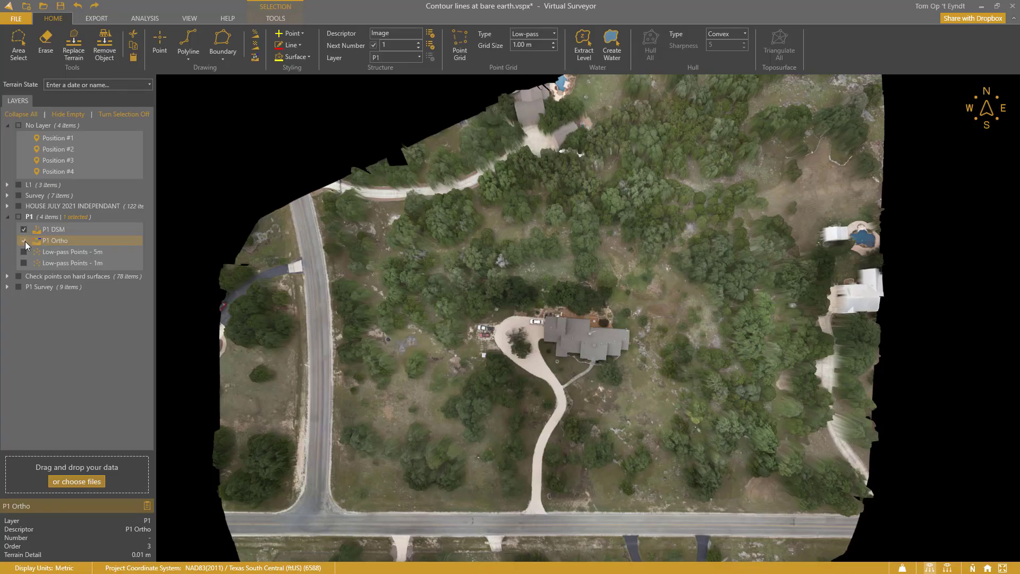
pyautogui.click(24, 241)
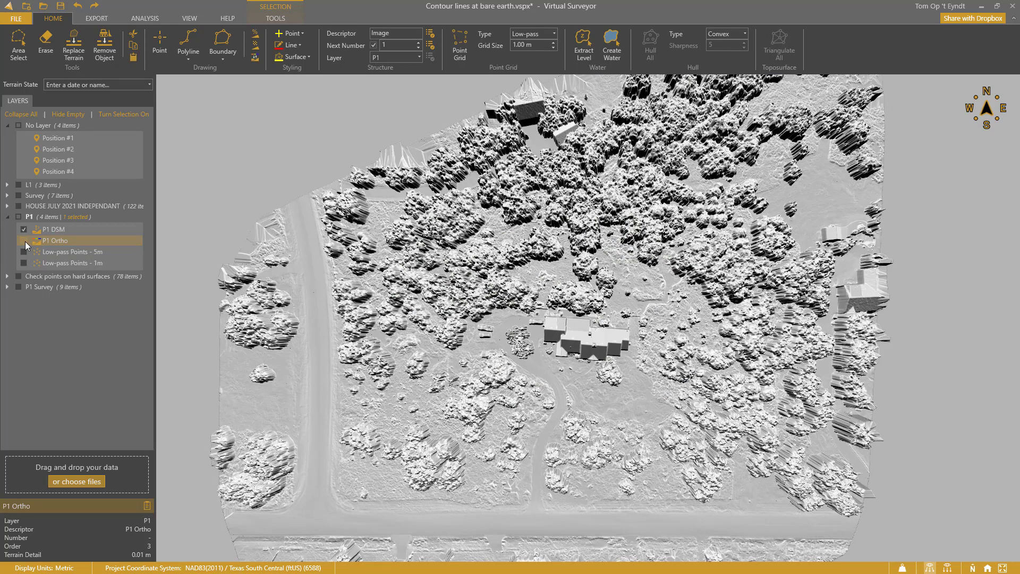
pyautogui.click(24, 240)
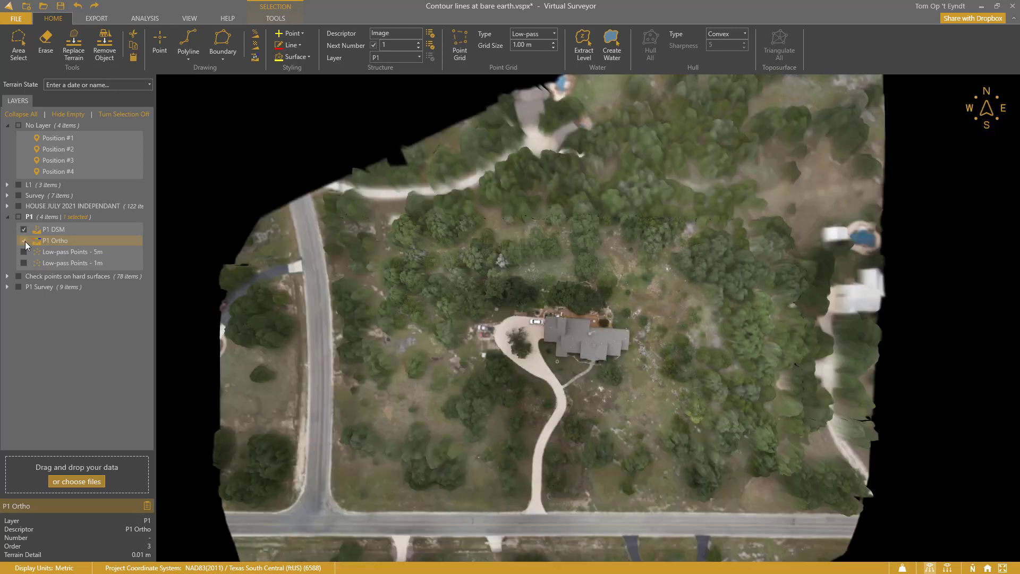
pyautogui.click(24, 240)
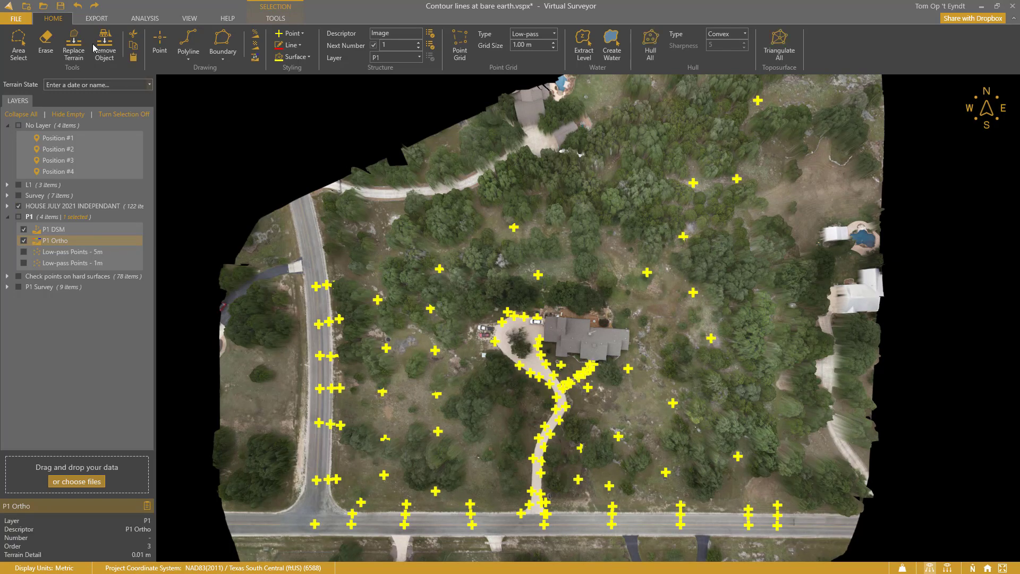
# - Check the P1 DSM against 122 checkpoints, getting 0.08 m RMSE, and dismiss the statistics
pyautogui.click(95, 17)
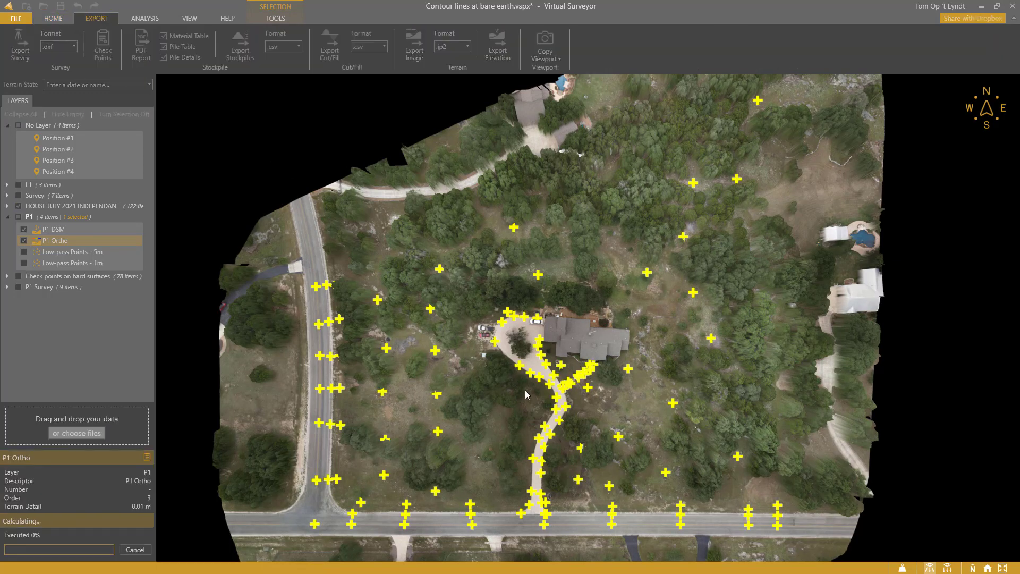
pyautogui.click(102, 44)
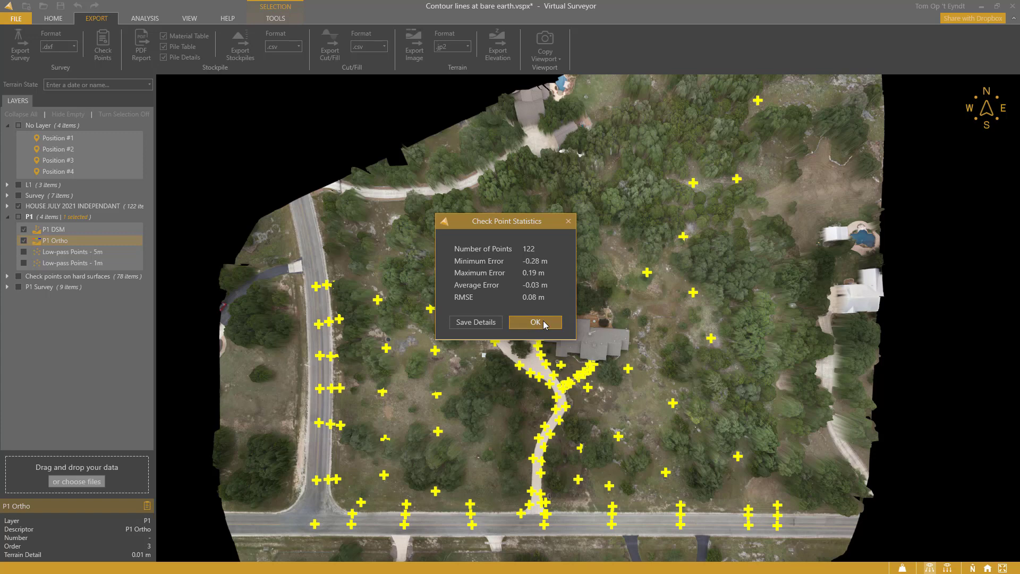
pyautogui.click(533, 322)
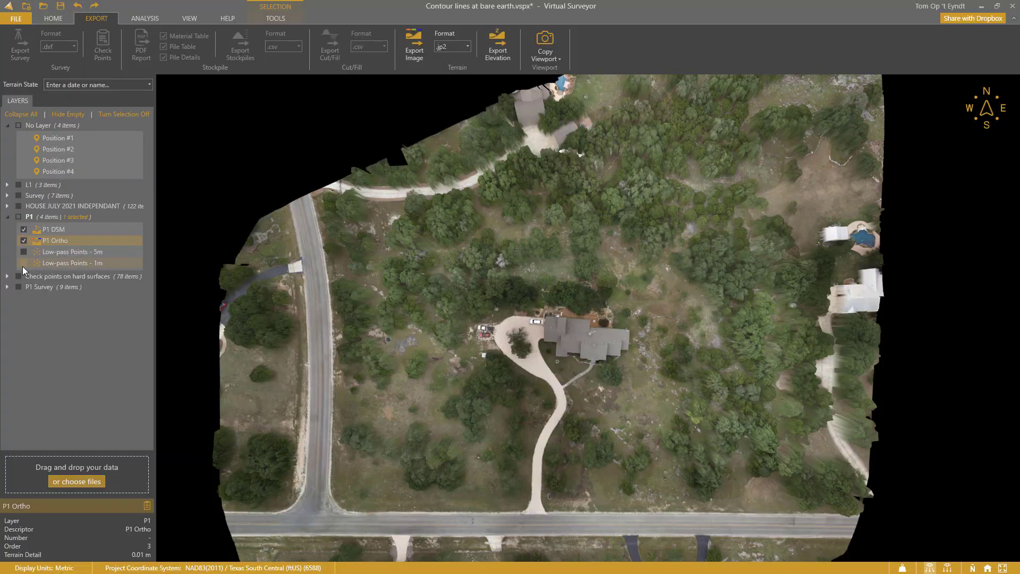
# - Jump to saved Position #3 and show the Low-pass Points - 5m layer under P1
pyautogui.click(24, 263)
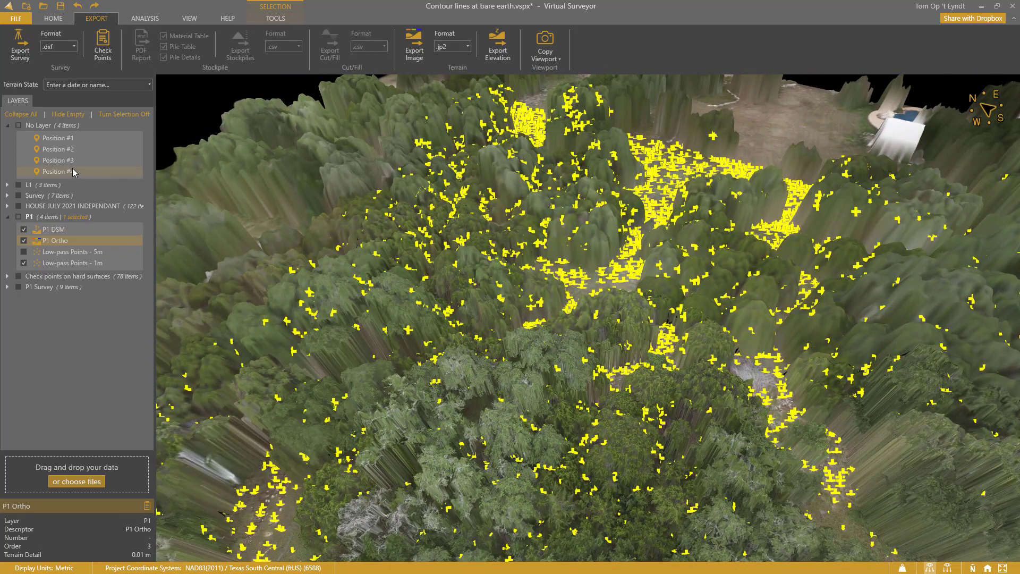
pyautogui.click(58, 160)
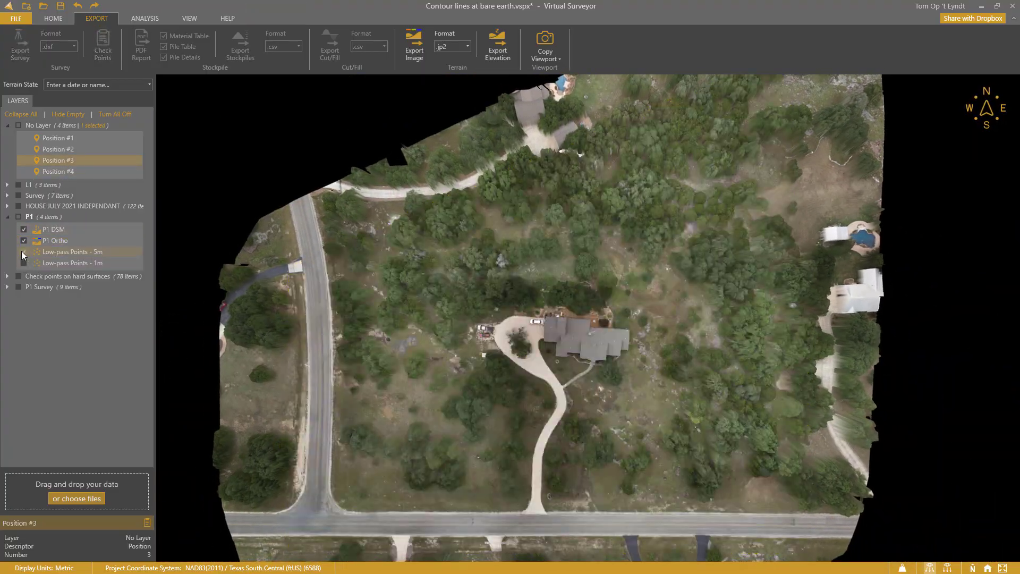
pyautogui.click(24, 252)
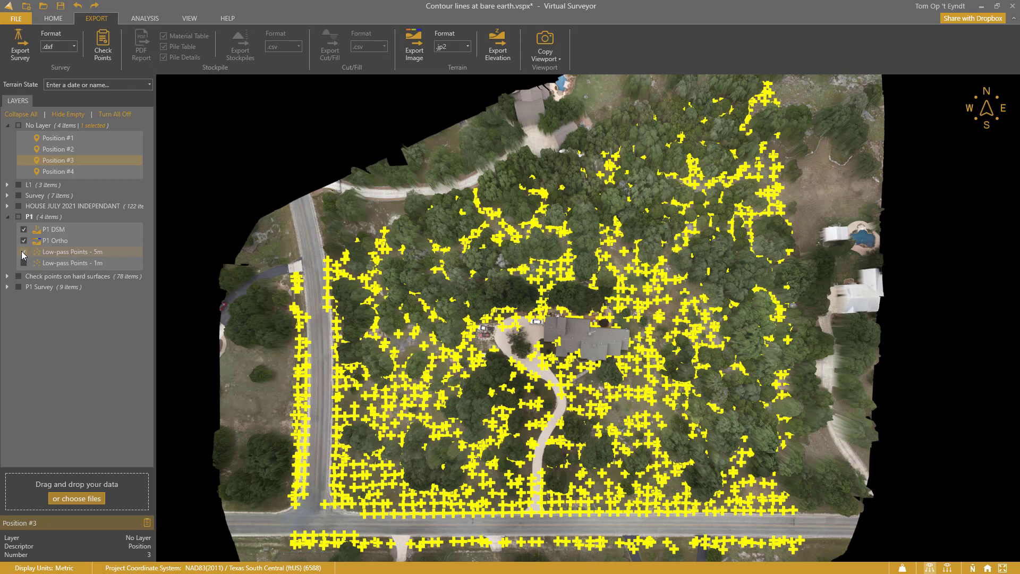
pyautogui.click(23, 252)
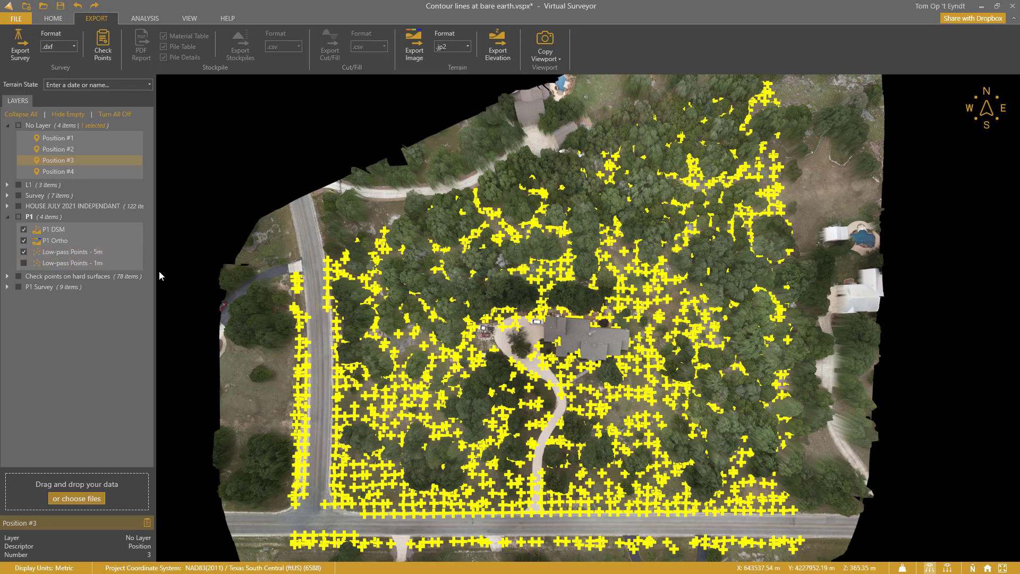
pyautogui.click(53, 17)
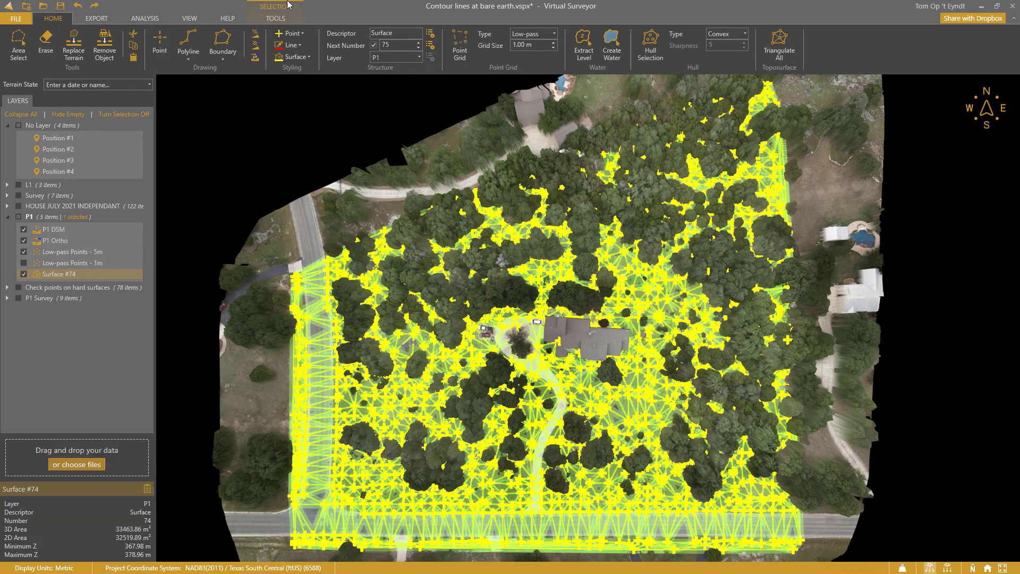
# - Inspect the 5 m low-pass Surface #74 with the P1 orthophoto hidden, then discard it
pyautogui.click(276, 17)
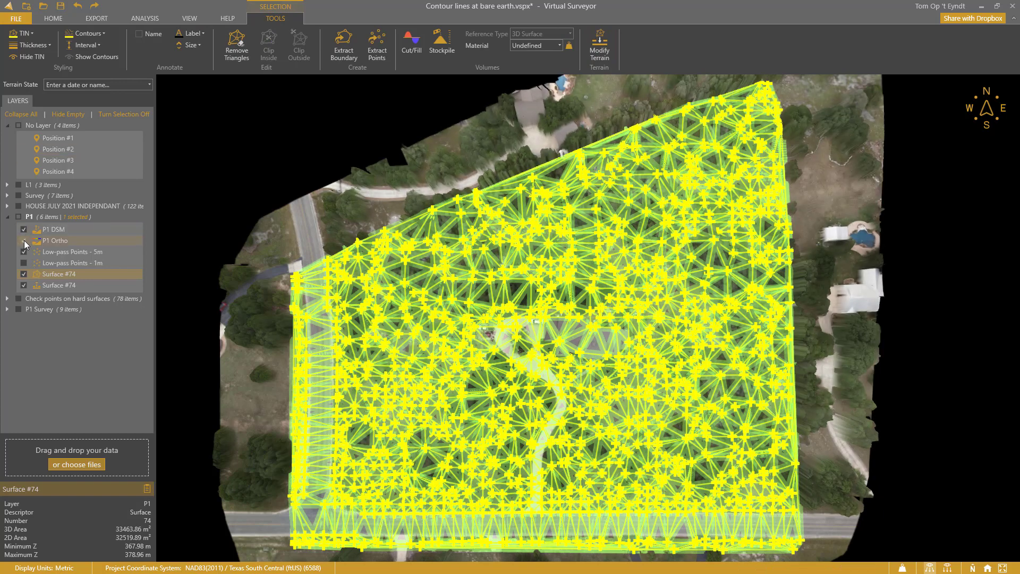
pyautogui.click(24, 240)
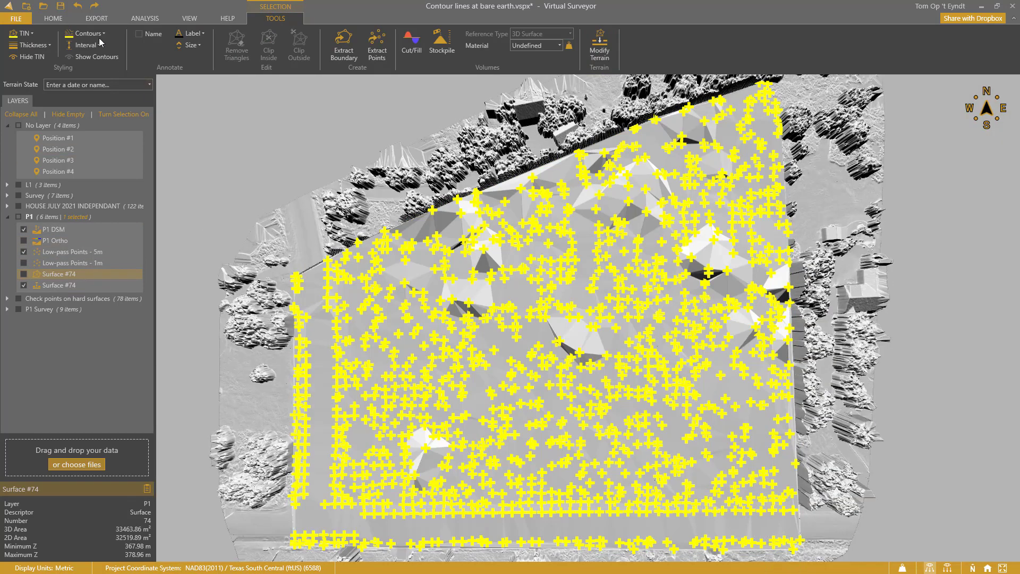
pyautogui.click(52, 18)
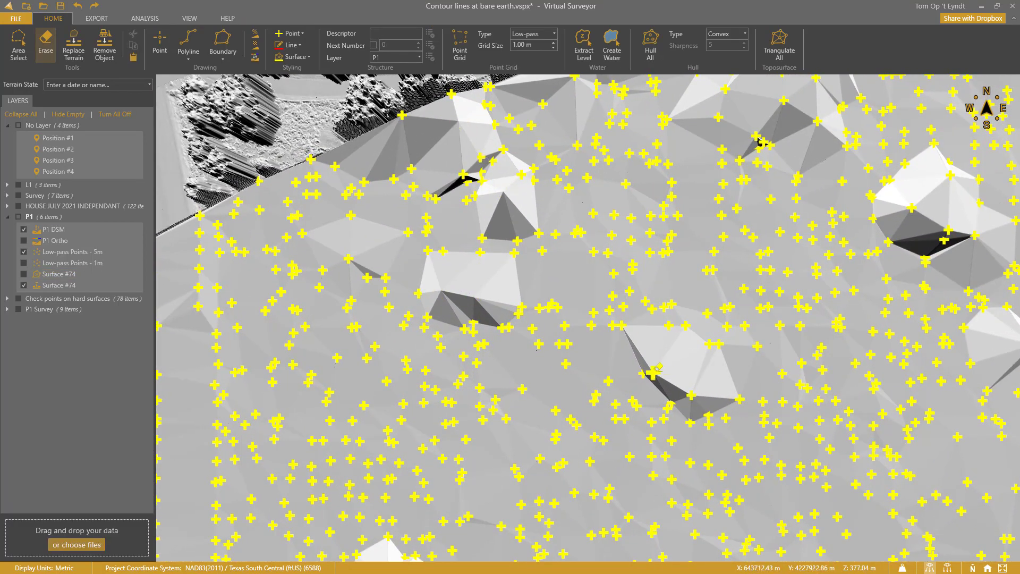
pyautogui.click(95, 18)
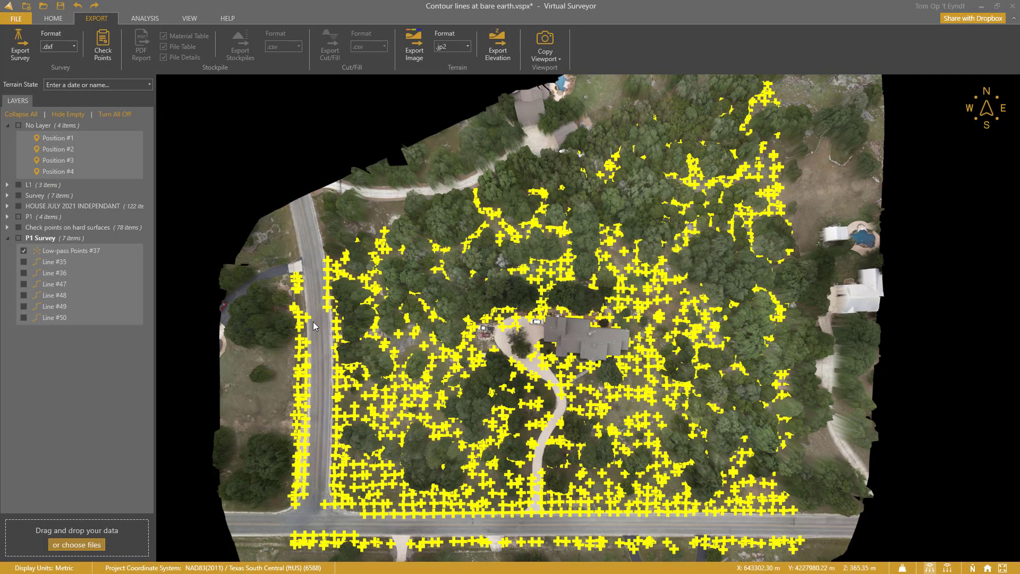
pyautogui.moveTo(539, 529)
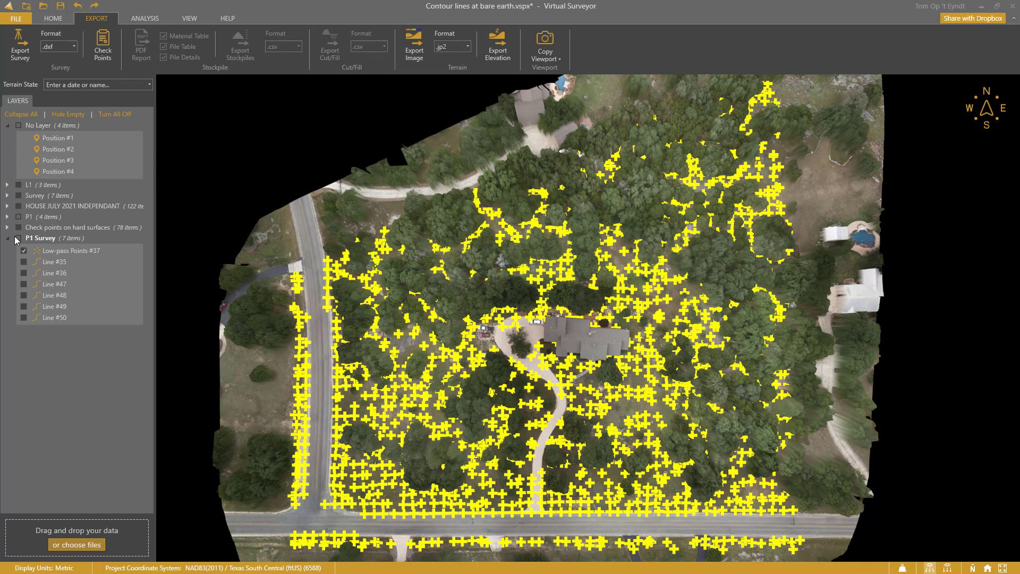
# - Show the road breaklines and triangulate them with the P1 Survey points into Surface #84
pyautogui.click(18, 237)
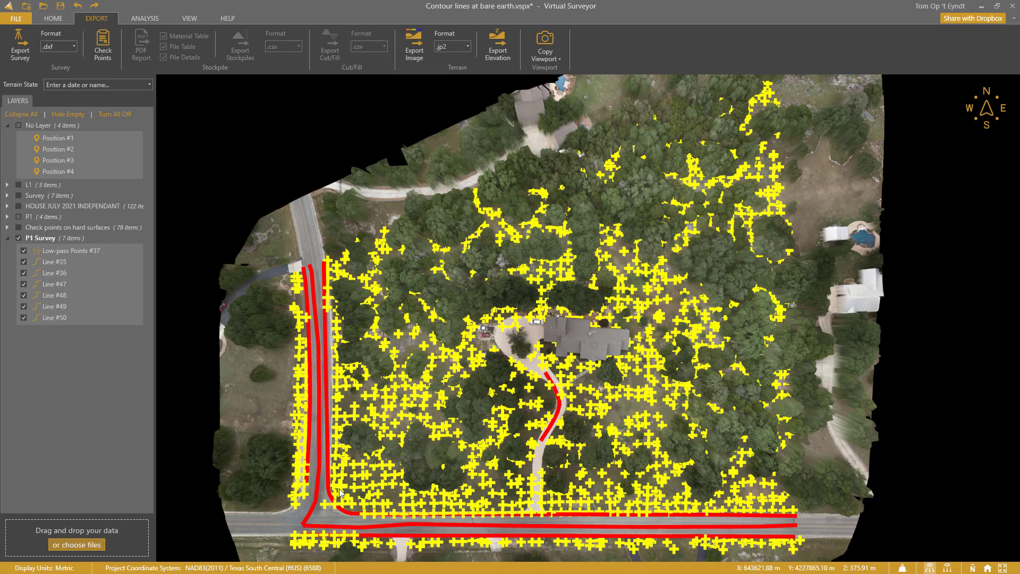
pyautogui.click(53, 18)
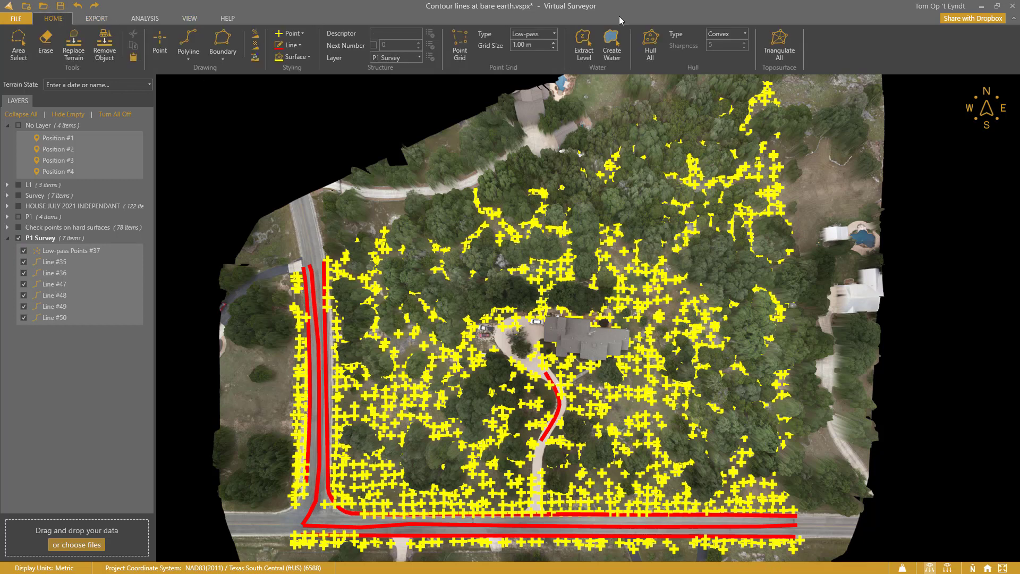
pyautogui.click(779, 44)
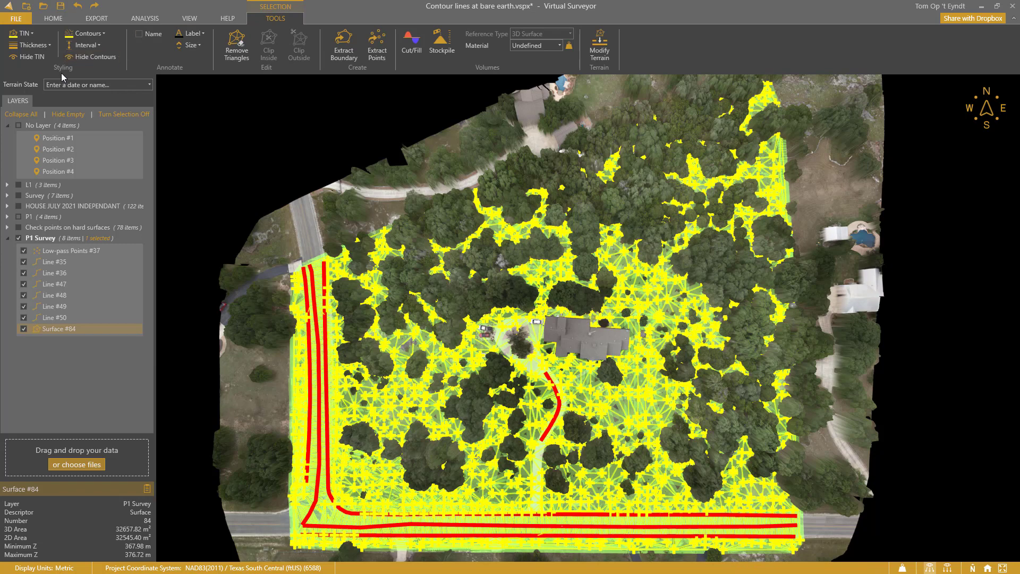
# - Display contour lines on Surface #84, hiding the low-pass points and triangle mesh
pyautogui.click(32, 57)
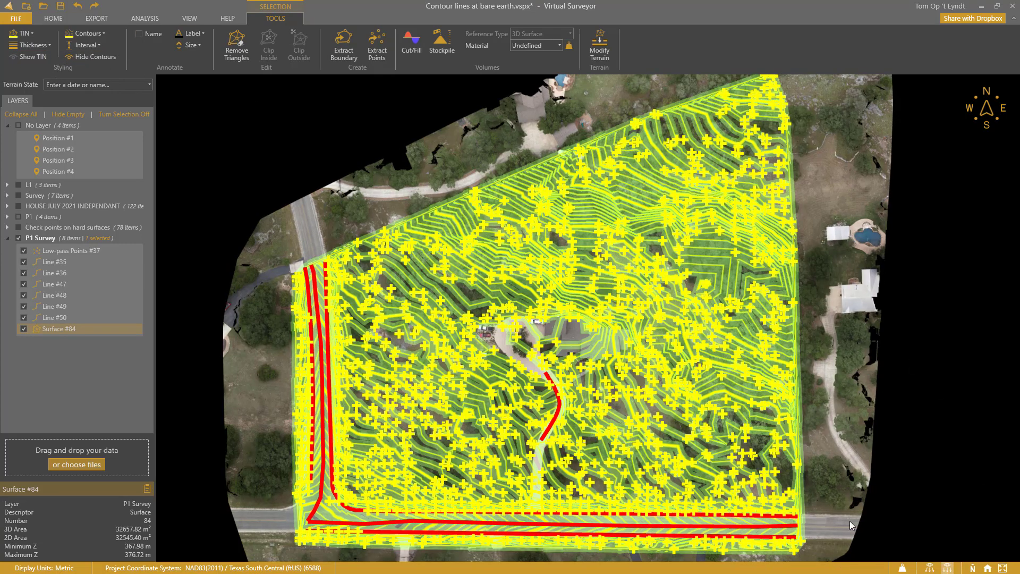
pyautogui.click(23, 250)
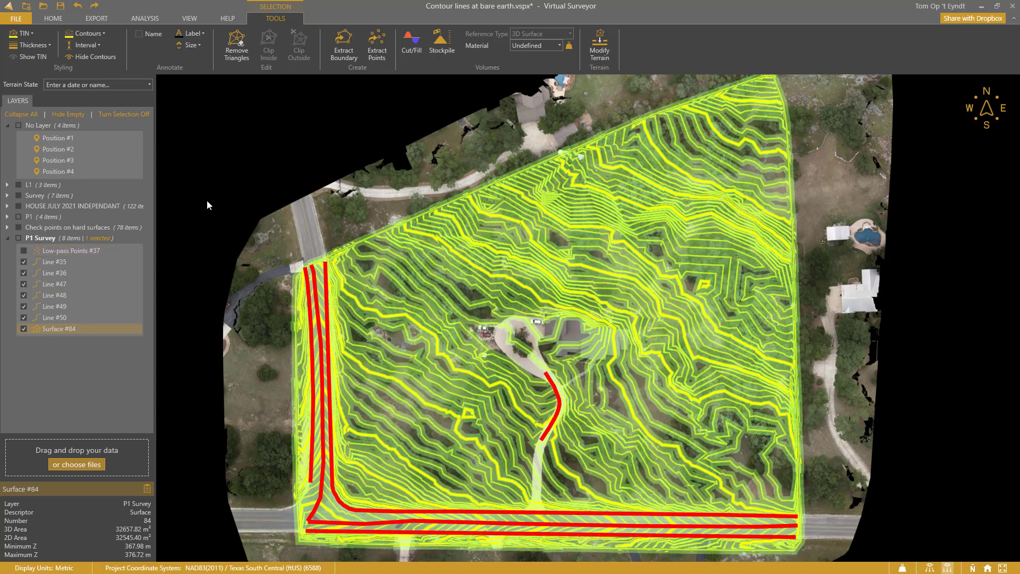
pyautogui.click(53, 17)
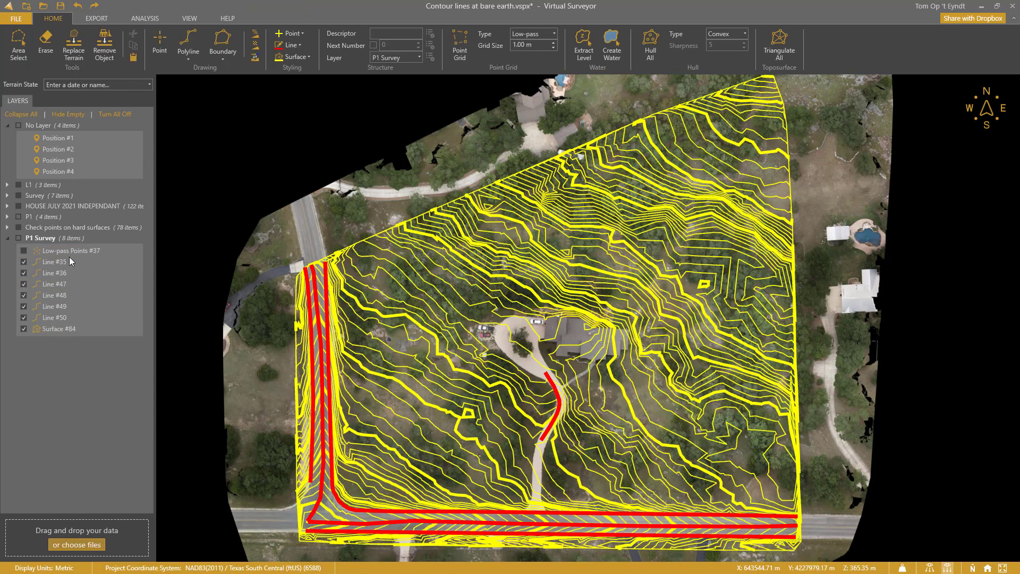
# - Compare Surface #84 with the 122 HOUSE JULY 2021 INDEPENDANT checkpoints, confirming 0.08 m RMSE
pyautogui.click(96, 17)
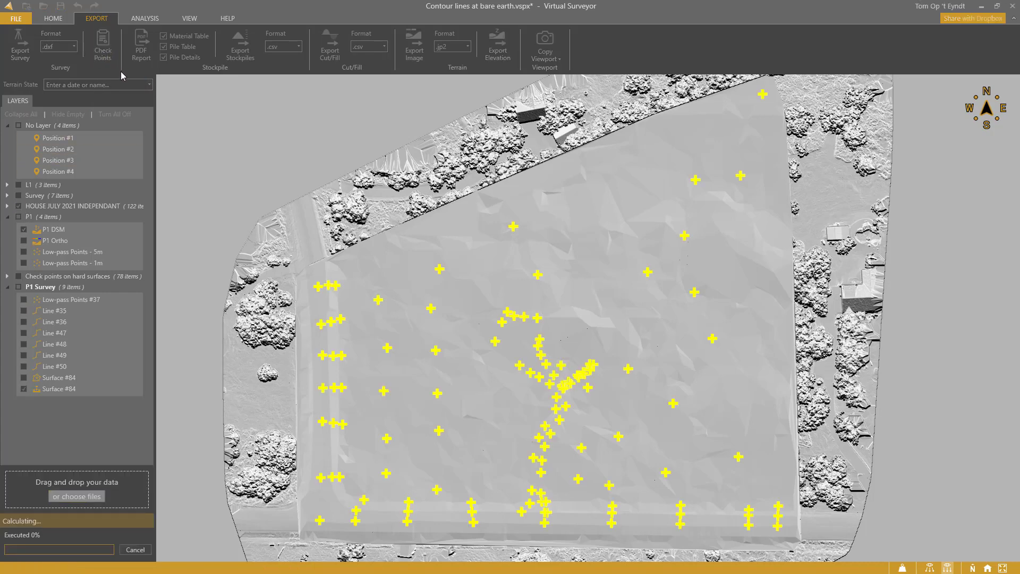
pyautogui.click(101, 44)
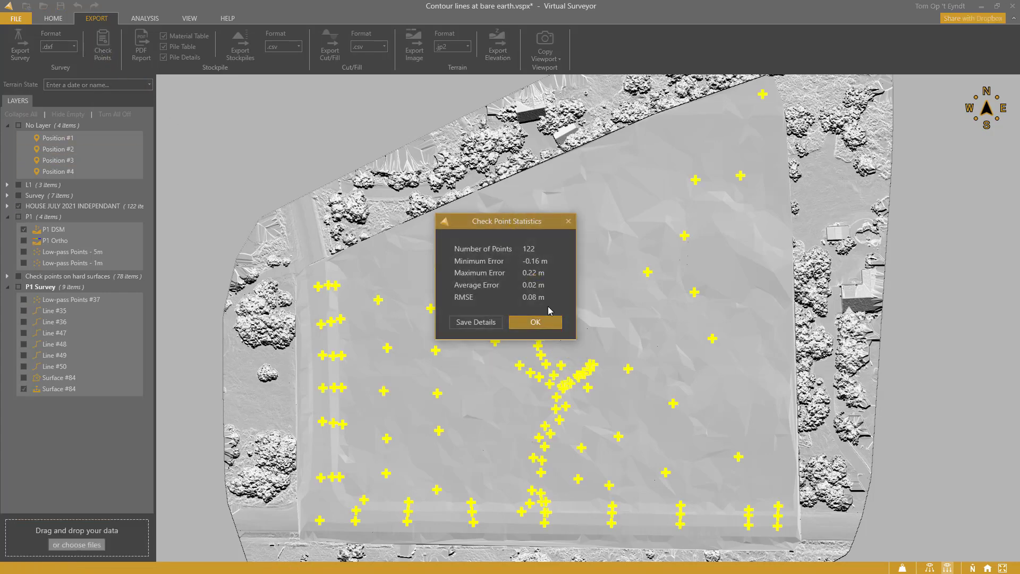
pyautogui.moveTo(538, 316)
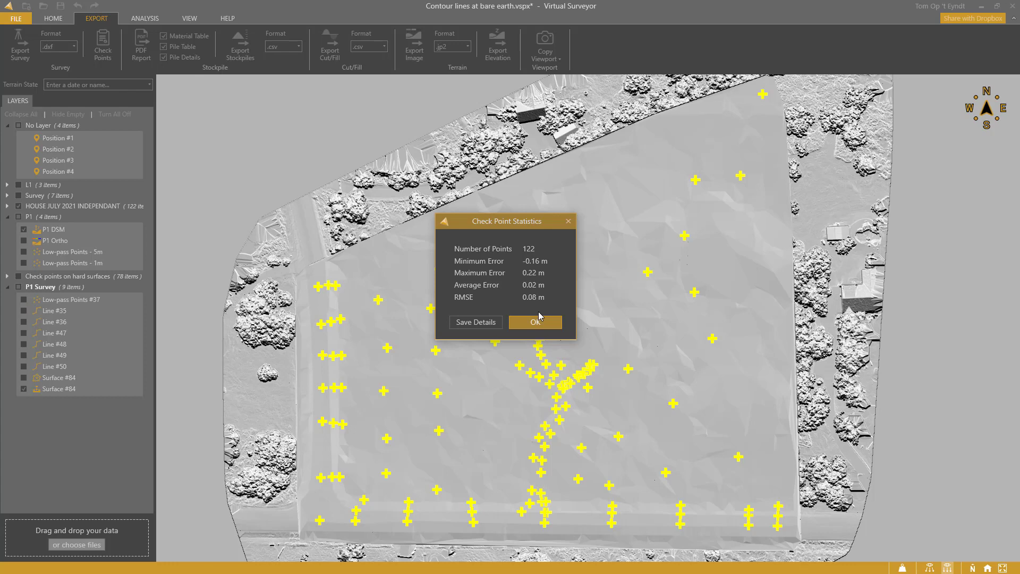
pyautogui.moveTo(535, 322)
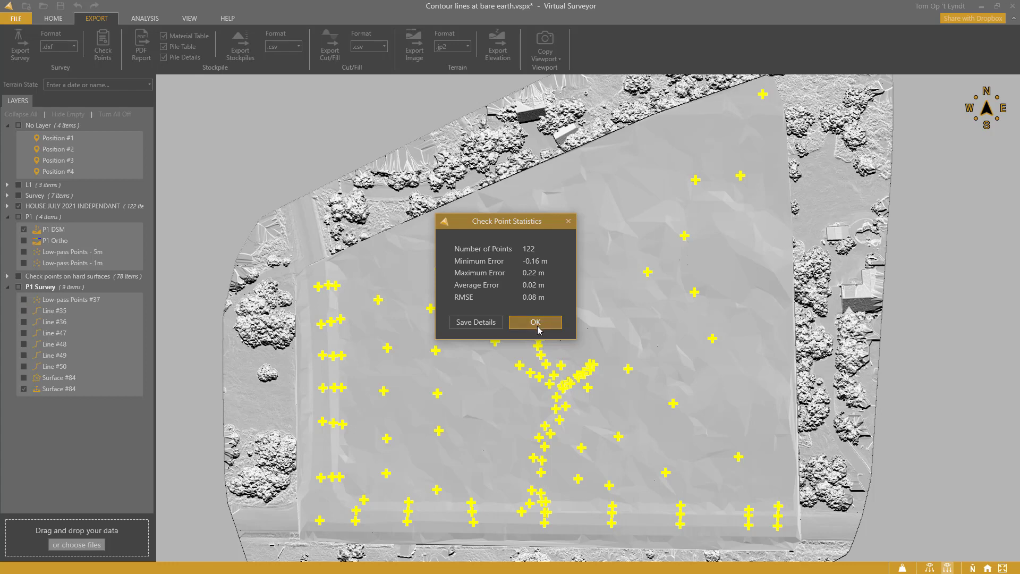
pyautogui.click(534, 322)
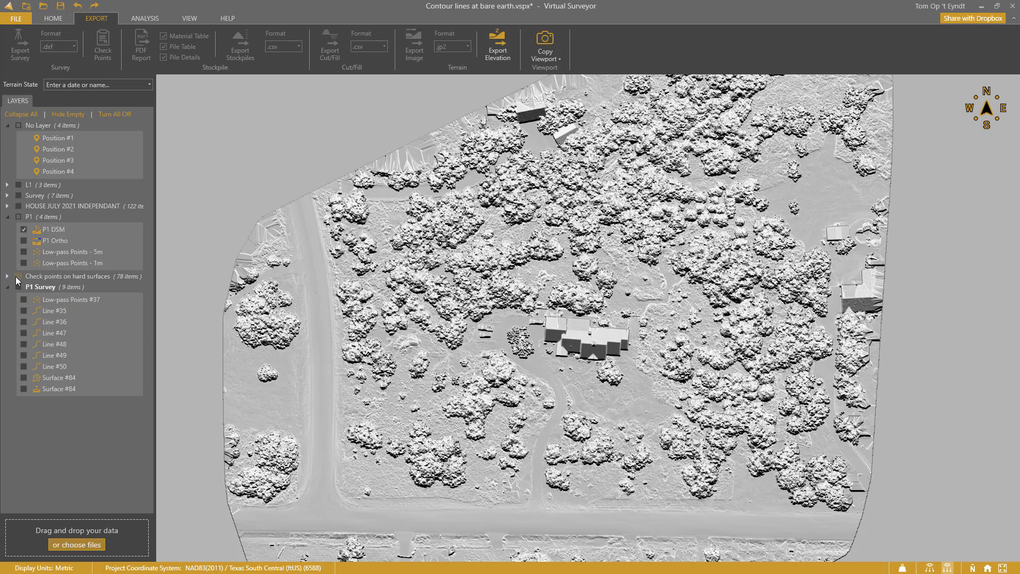
# - Check the P1 DSM against the 78 hard-surface checkpoints (0.05 m RMSE), then redisplay the P1 orthophoto
pyautogui.click(19, 274)
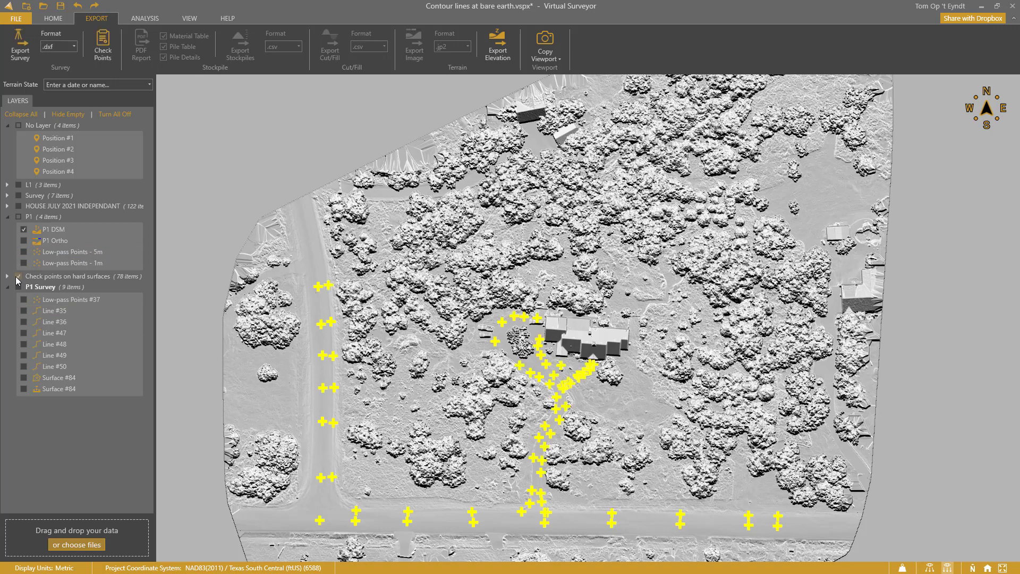
pyautogui.click(102, 46)
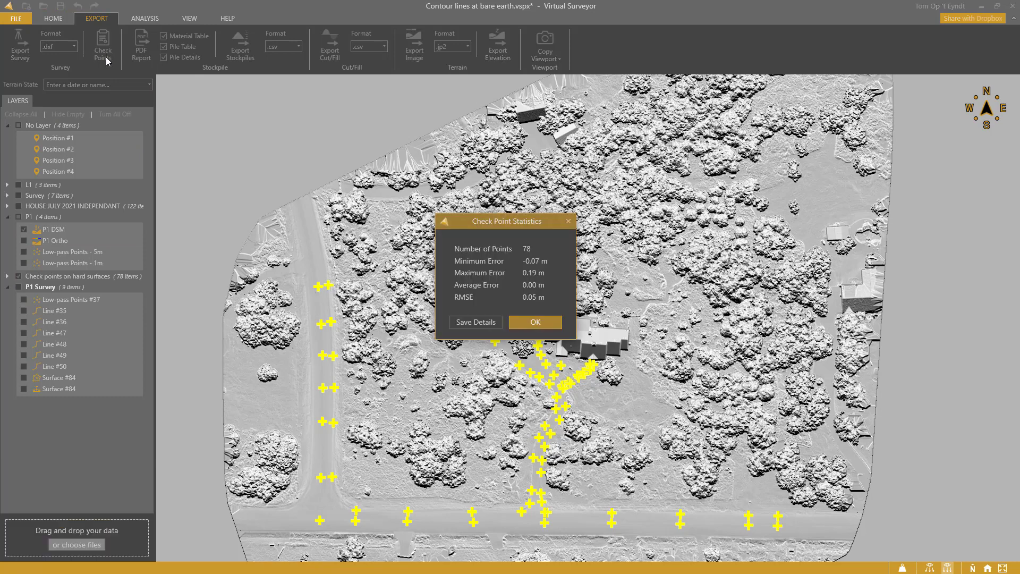
pyautogui.moveTo(530, 316)
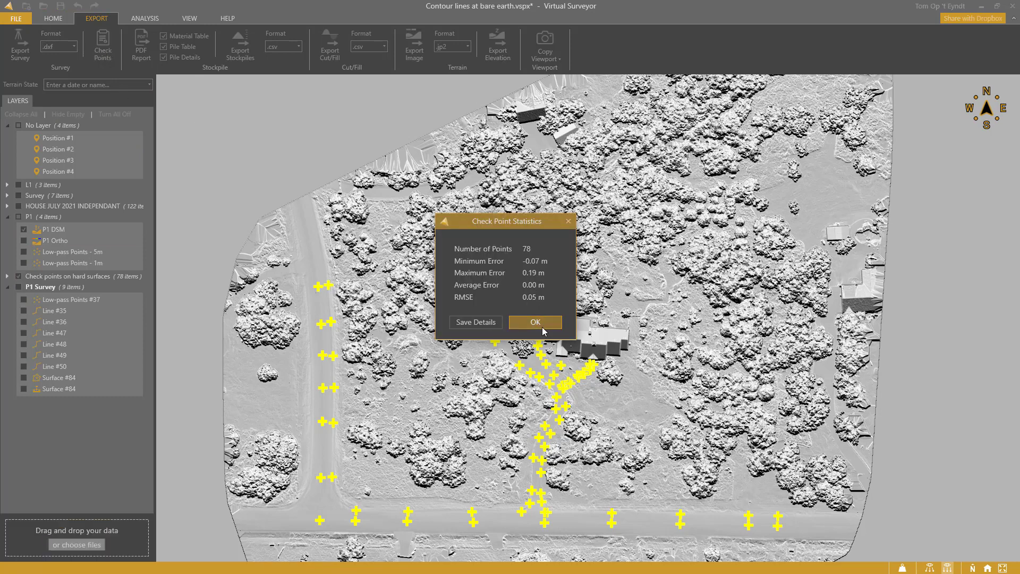
pyautogui.click(534, 322)
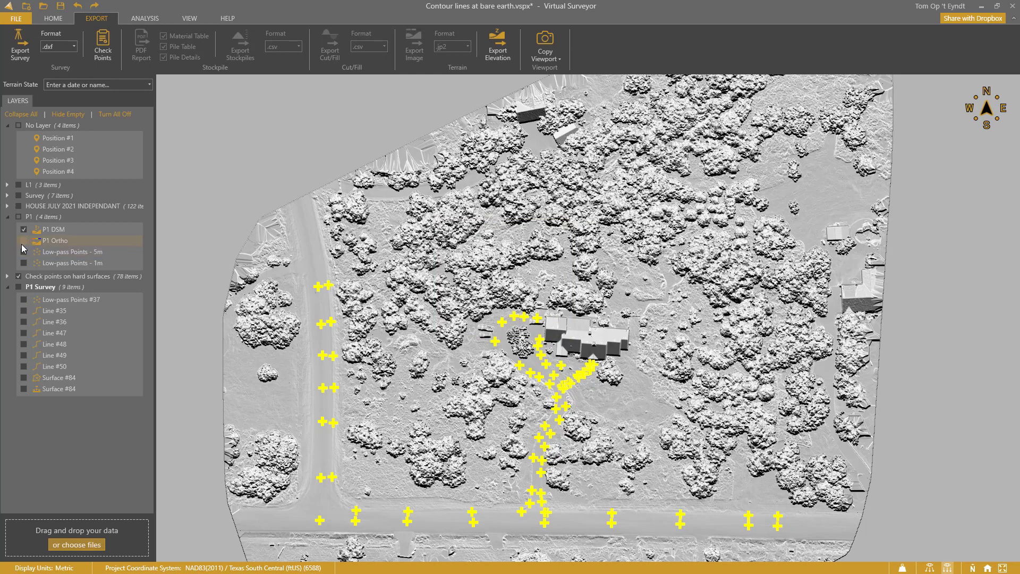
pyautogui.click(24, 240)
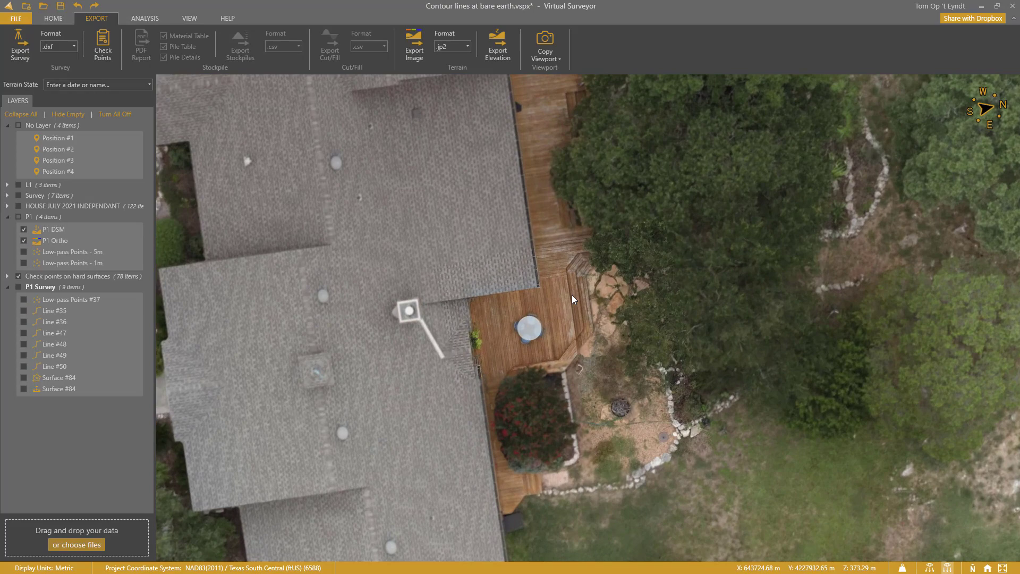
# - Zoom in on the wooden deck and stone path beside the house
pyautogui.scroll(3)
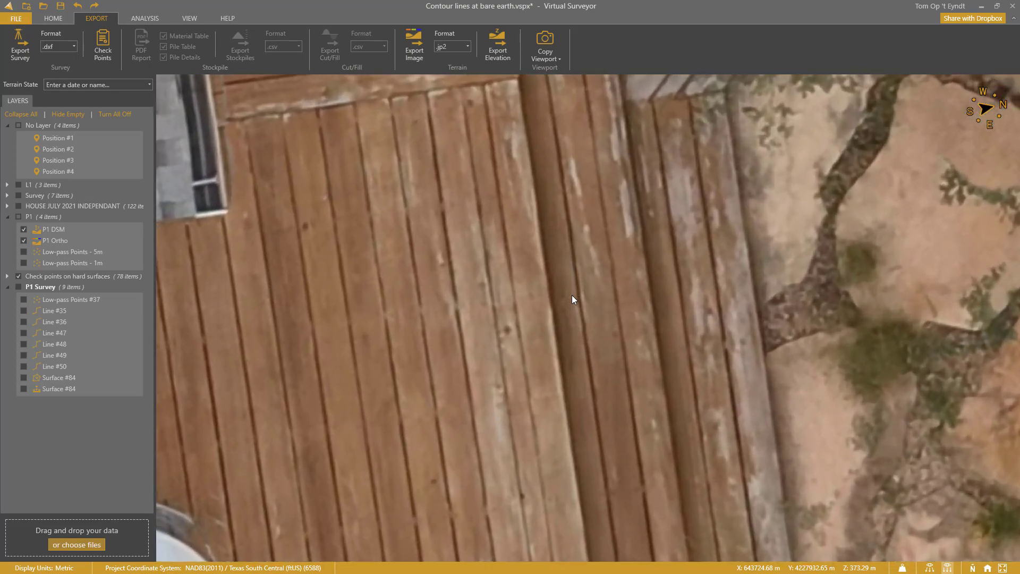